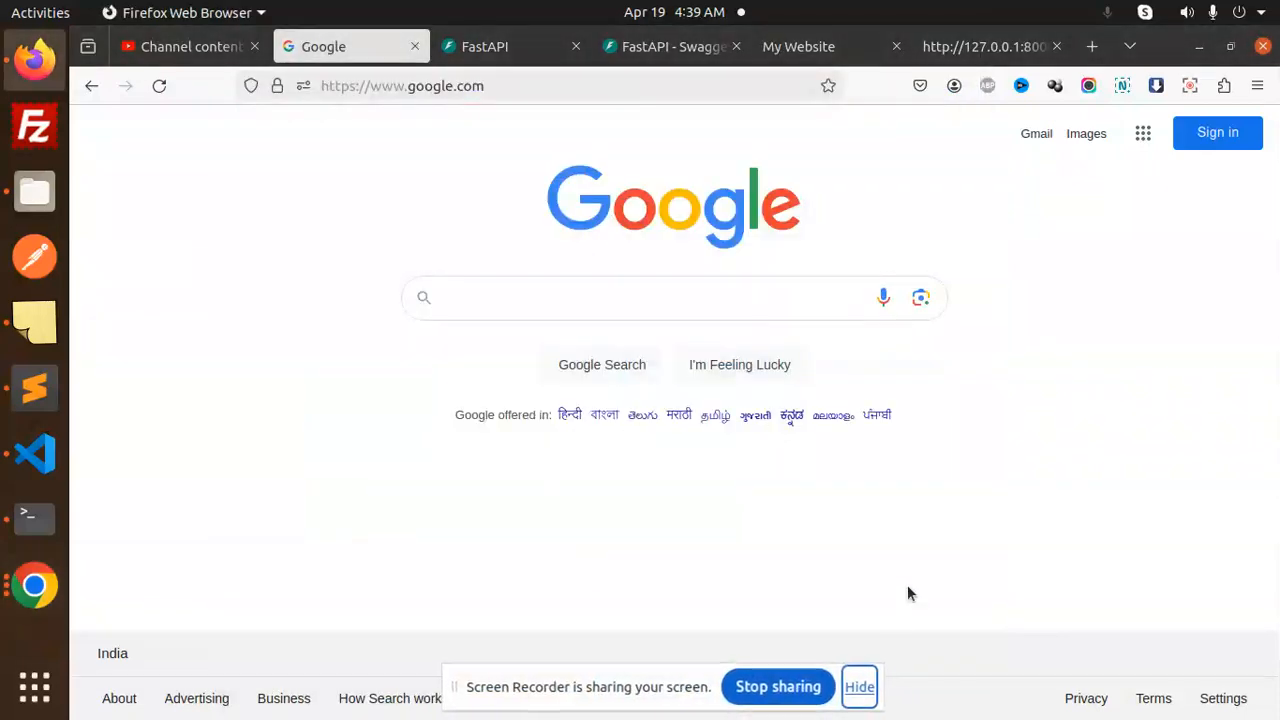
Step: Bring the Sublime Text notes on FastAPI HTML form templates to the front
{"action": "left_click", "coordinate": [34, 388]}
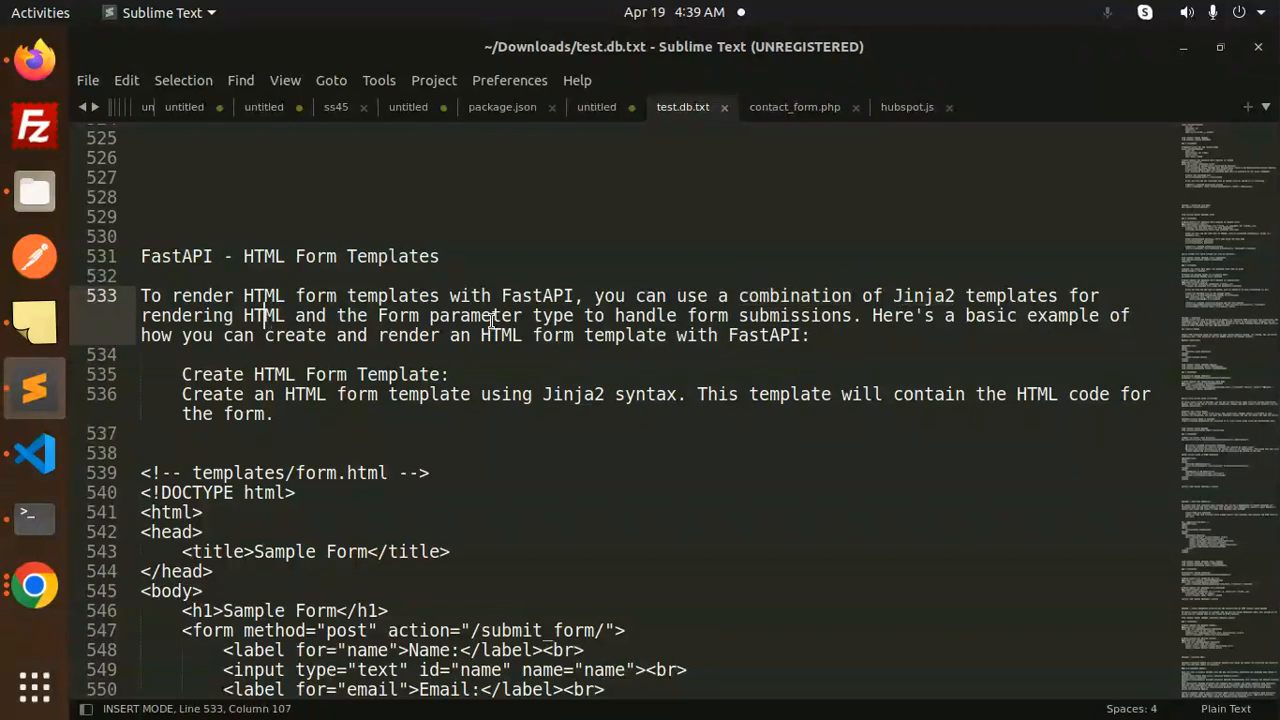
{"action": "left_click", "coordinate": [768, 336]}
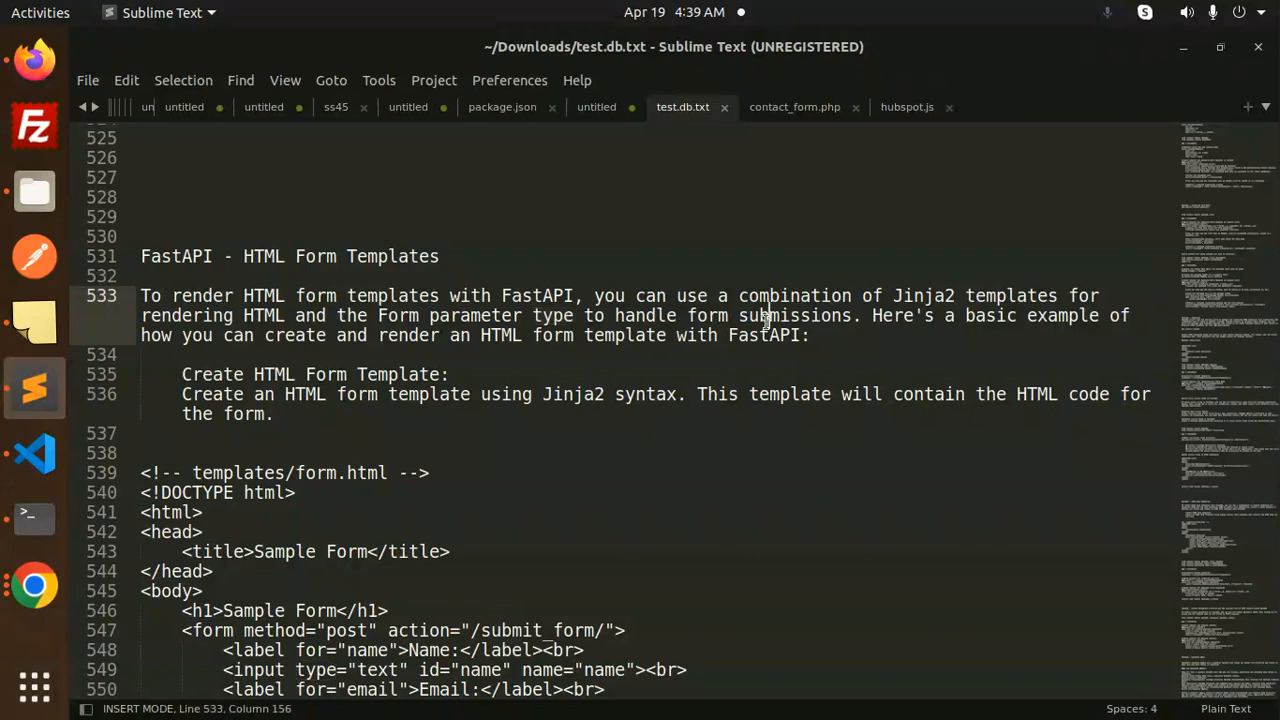
{"action": "double_click", "coordinate": [792, 316]}
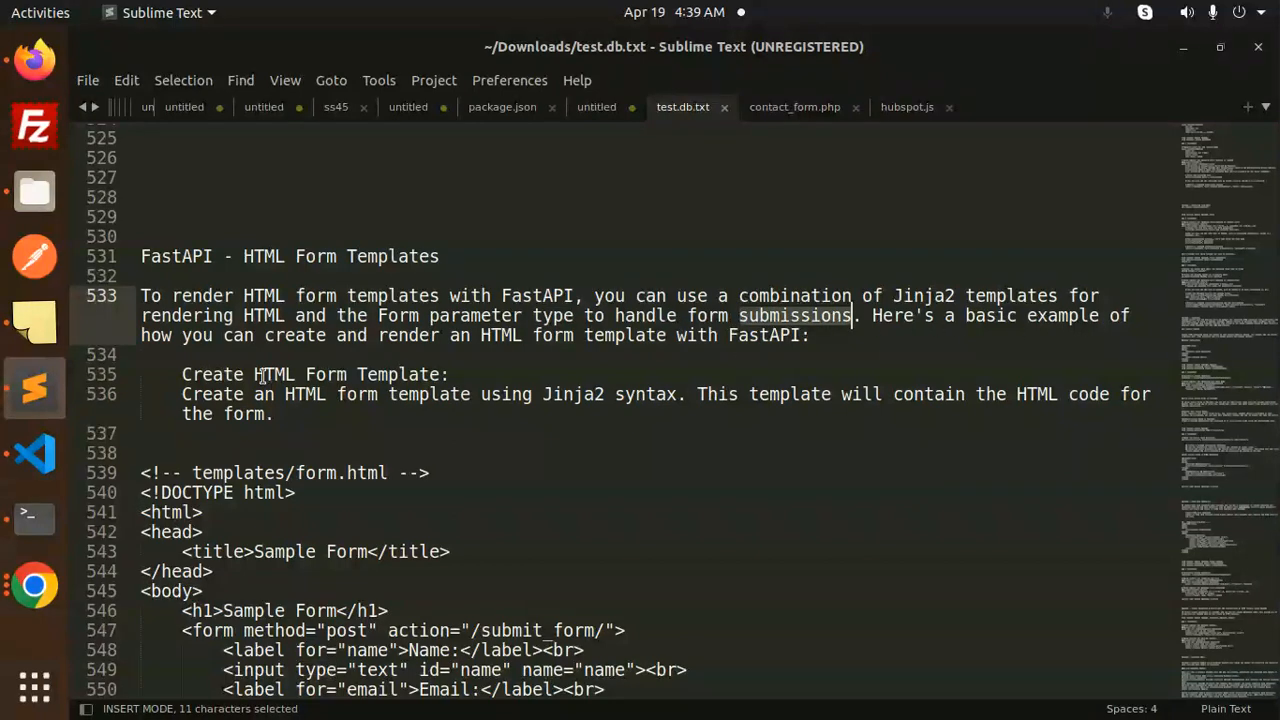
{"action": "mouse_move", "coordinate": [584, 338]}
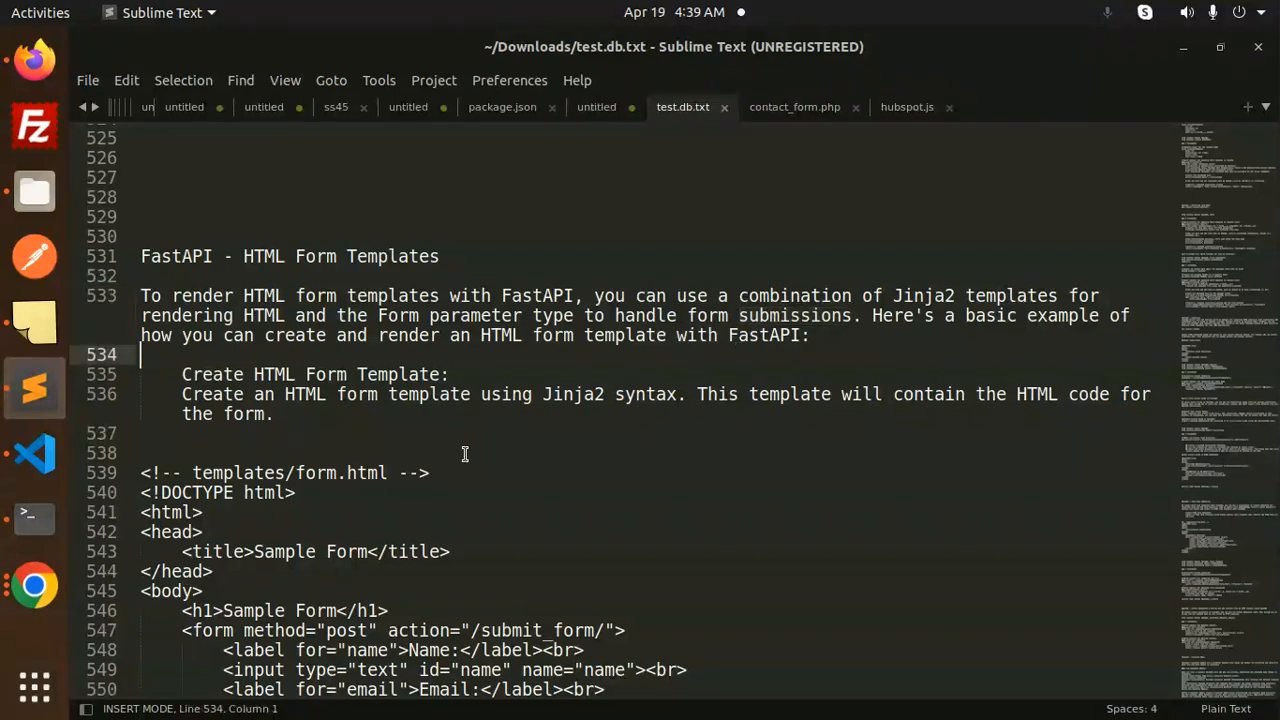
{"action": "mouse_move", "coordinate": [34, 452]}
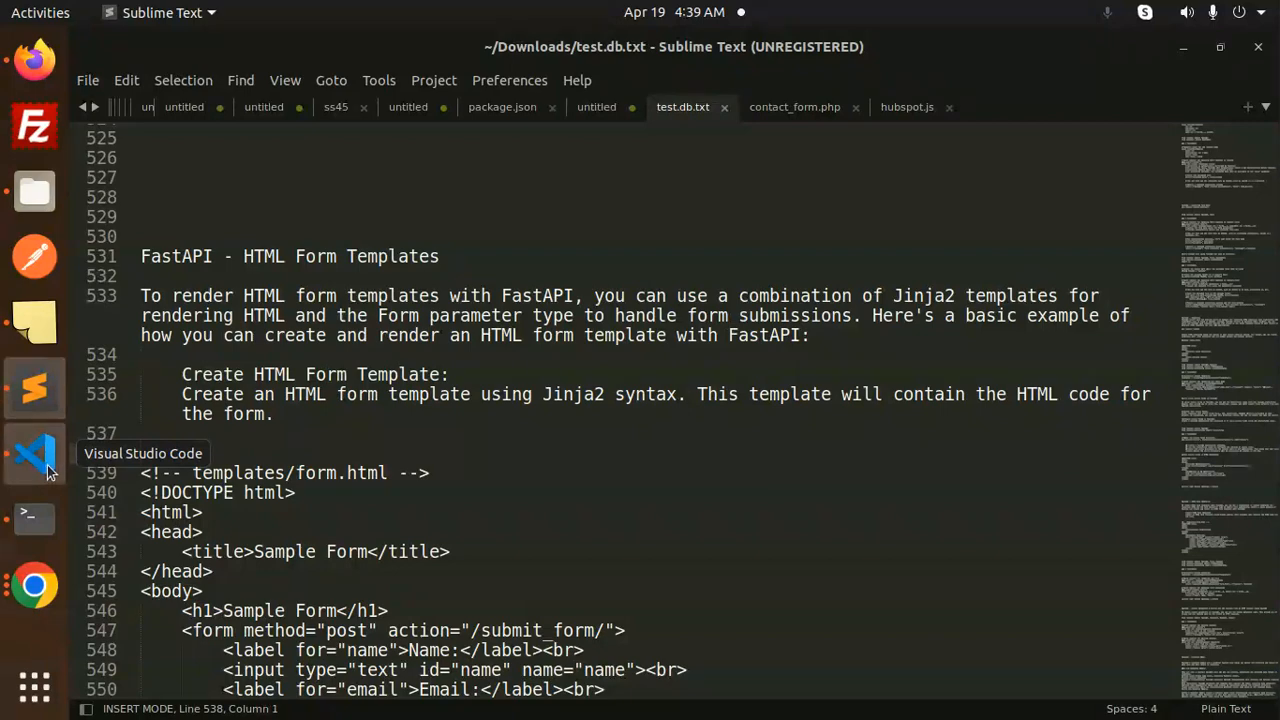
Step: Review templates/index.html in the VS Code project, then return to the Sublime Text form notes
{"action": "left_click", "coordinate": [36, 452]}
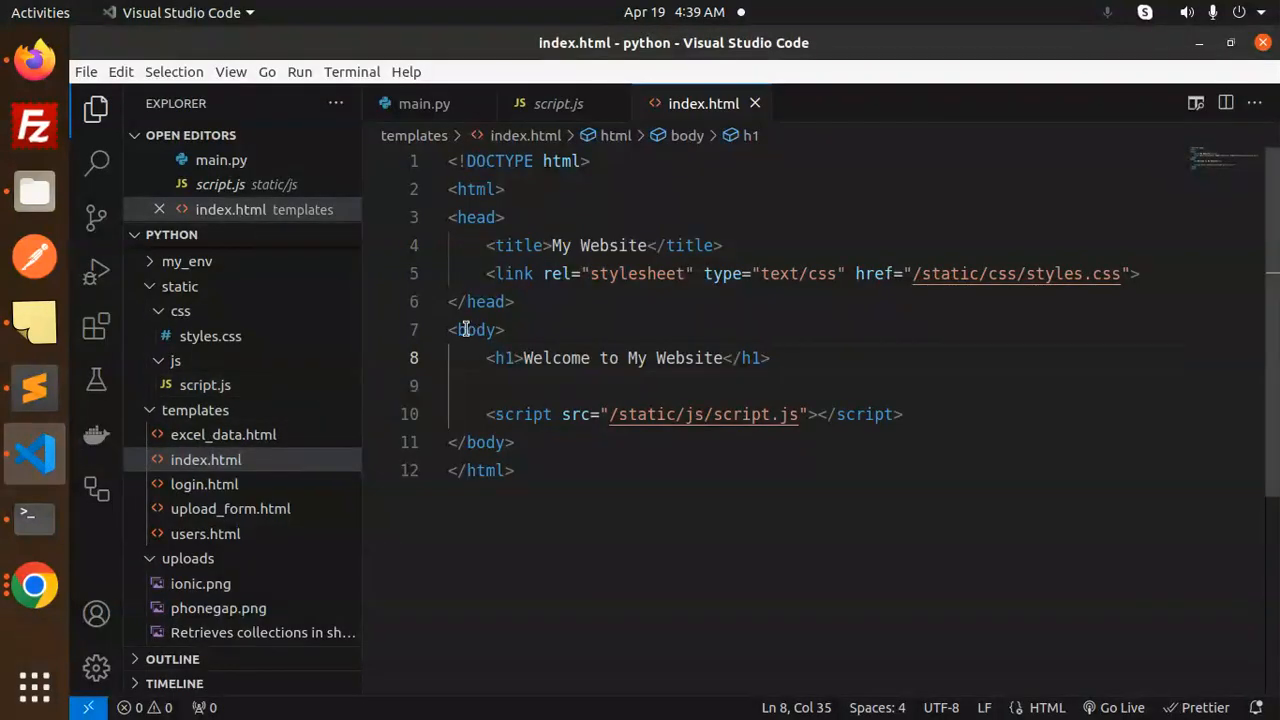
{"action": "mouse_move", "coordinate": [180, 286]}
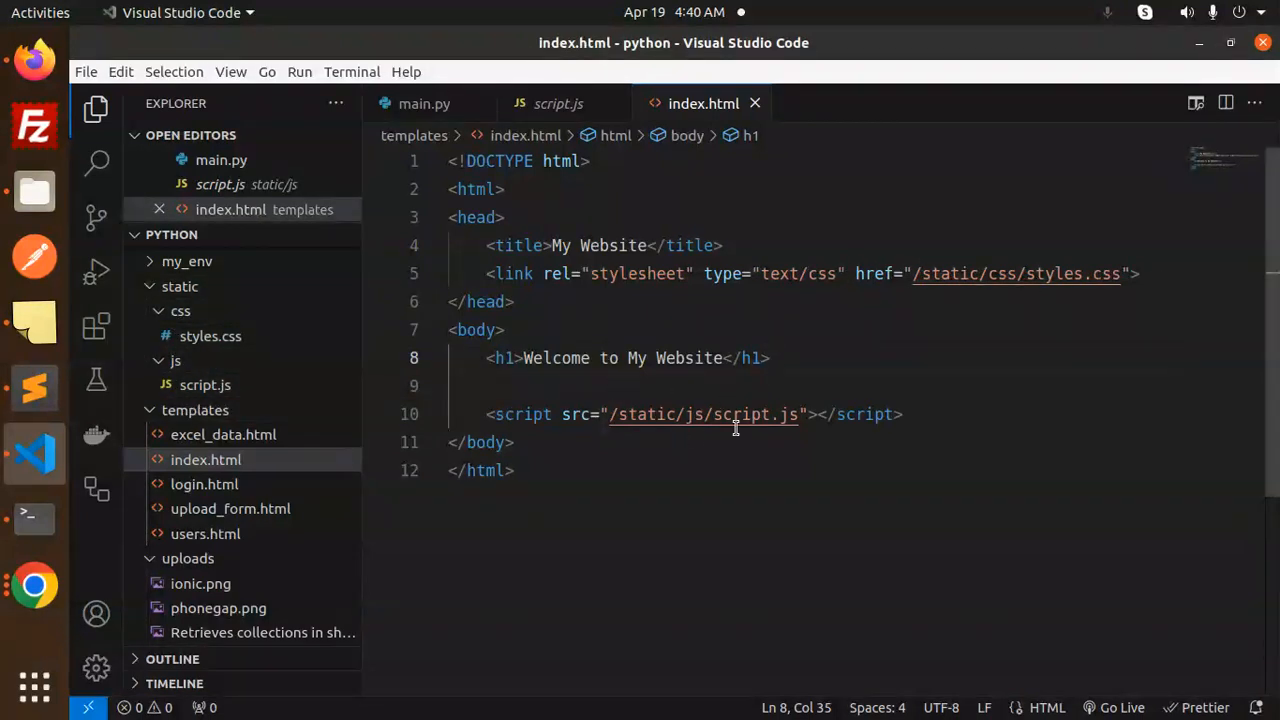
{"action": "left_click", "coordinate": [900, 414]}
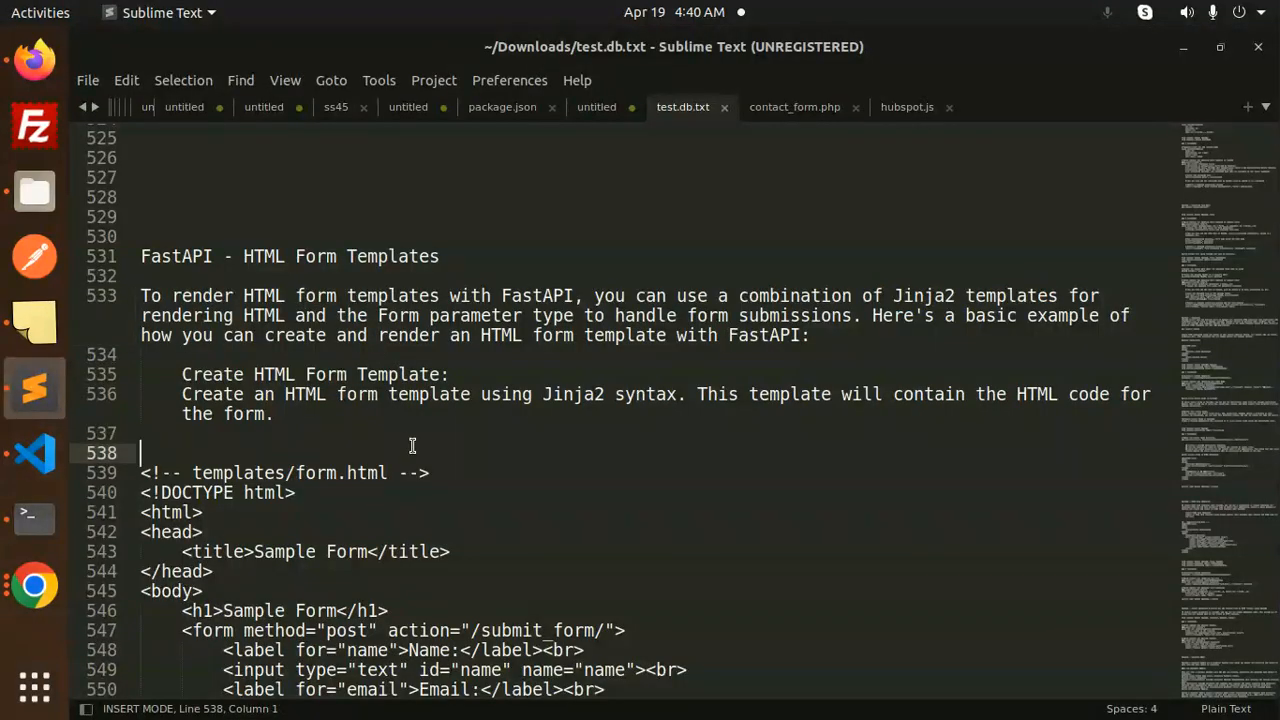
Step: Pick out the form.html template name and copy the Sample Form HTML into the project
{"action": "scroll", "scroll_direction": "down", "scroll_amount": 3}
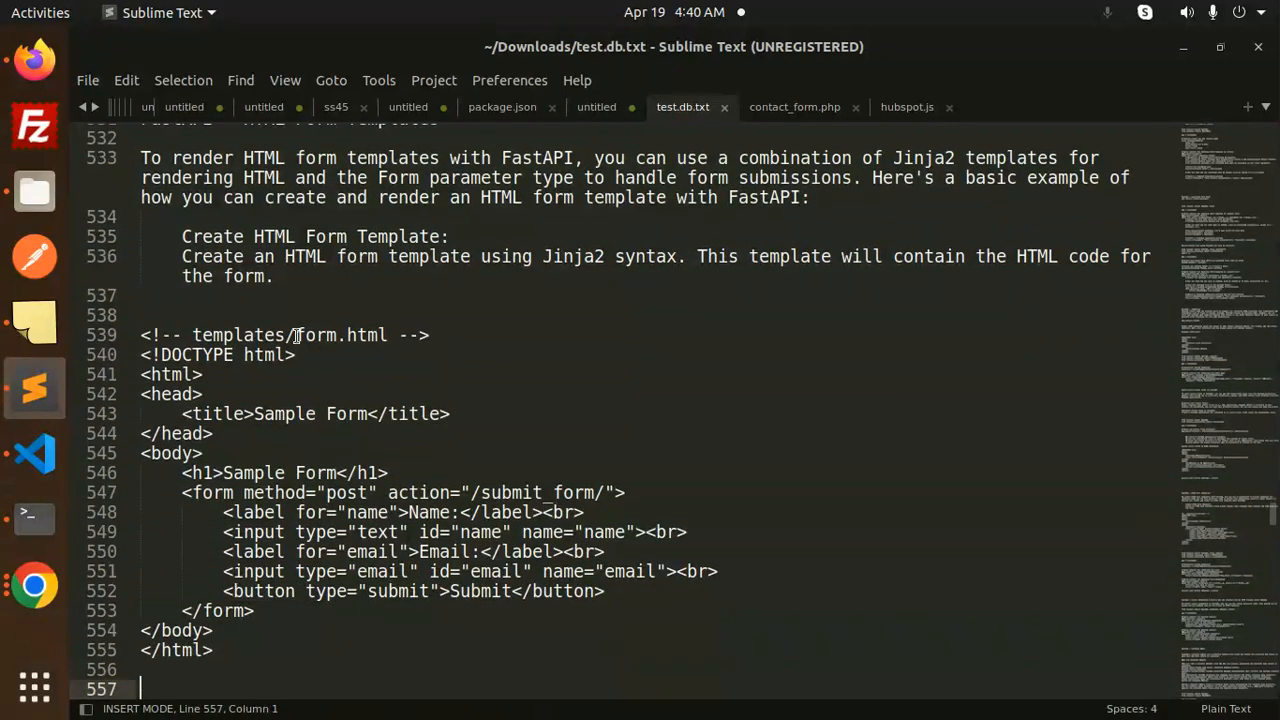
{"action": "double_click", "coordinate": [340, 336]}
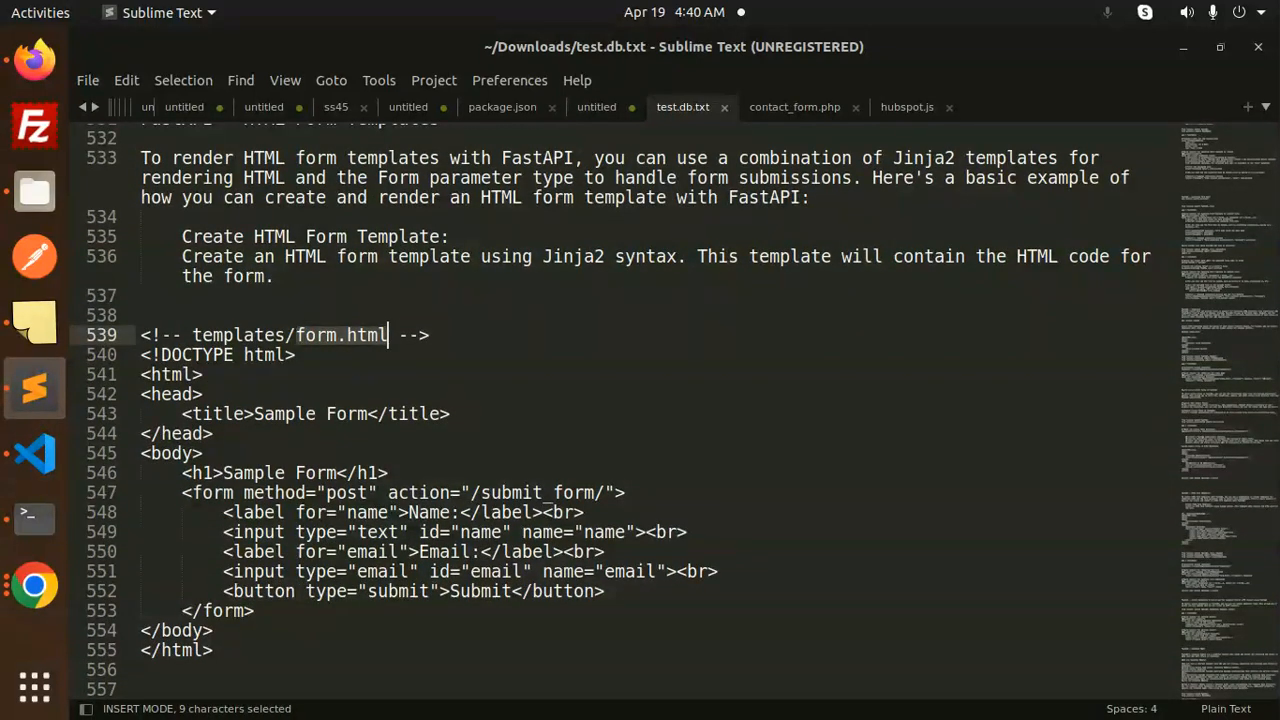
{"action": "left_click", "coordinate": [34, 454]}
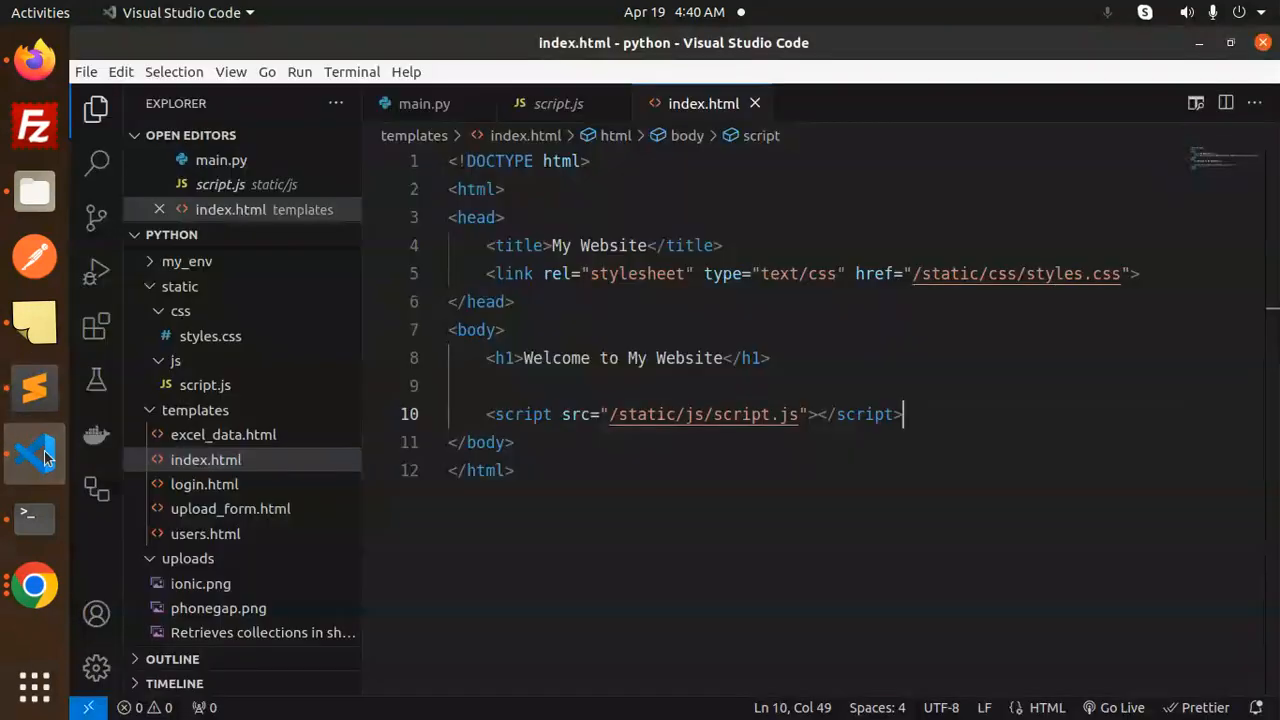
{"action": "left_click", "coordinate": [34, 388]}
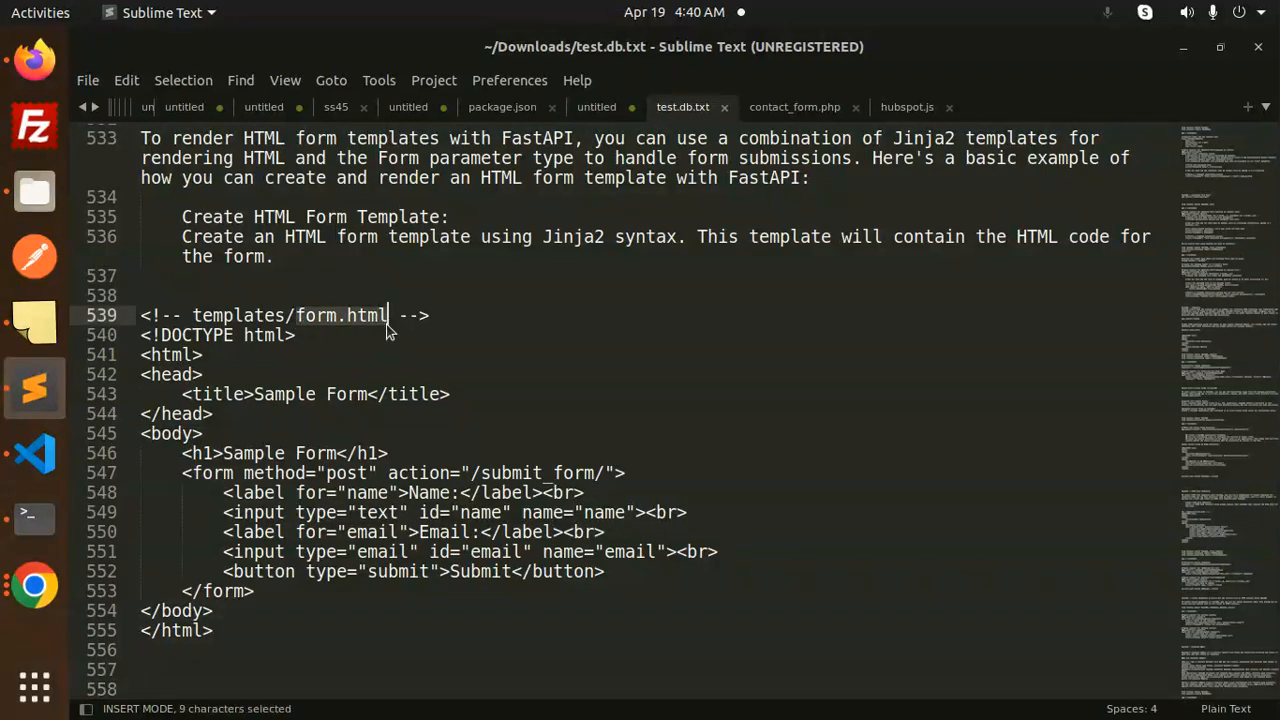
{"action": "left_click", "coordinate": [36, 452]}
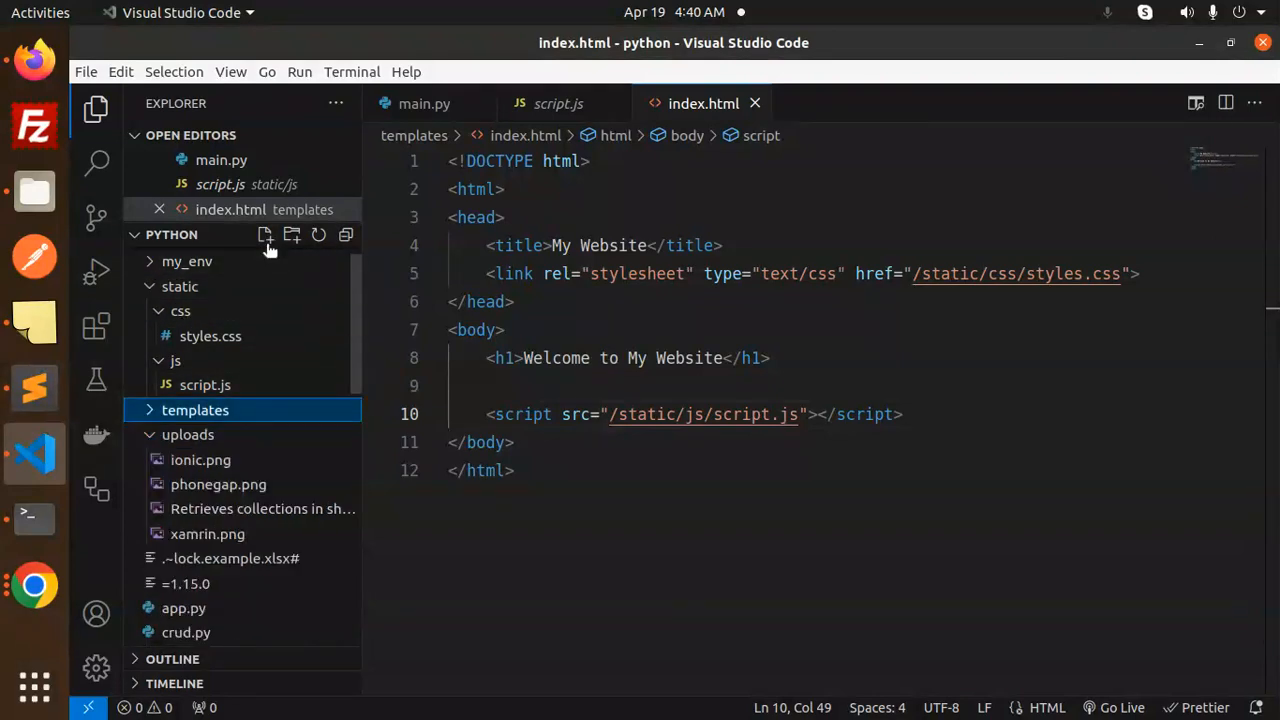
{"action": "left_click", "coordinate": [264, 234]}
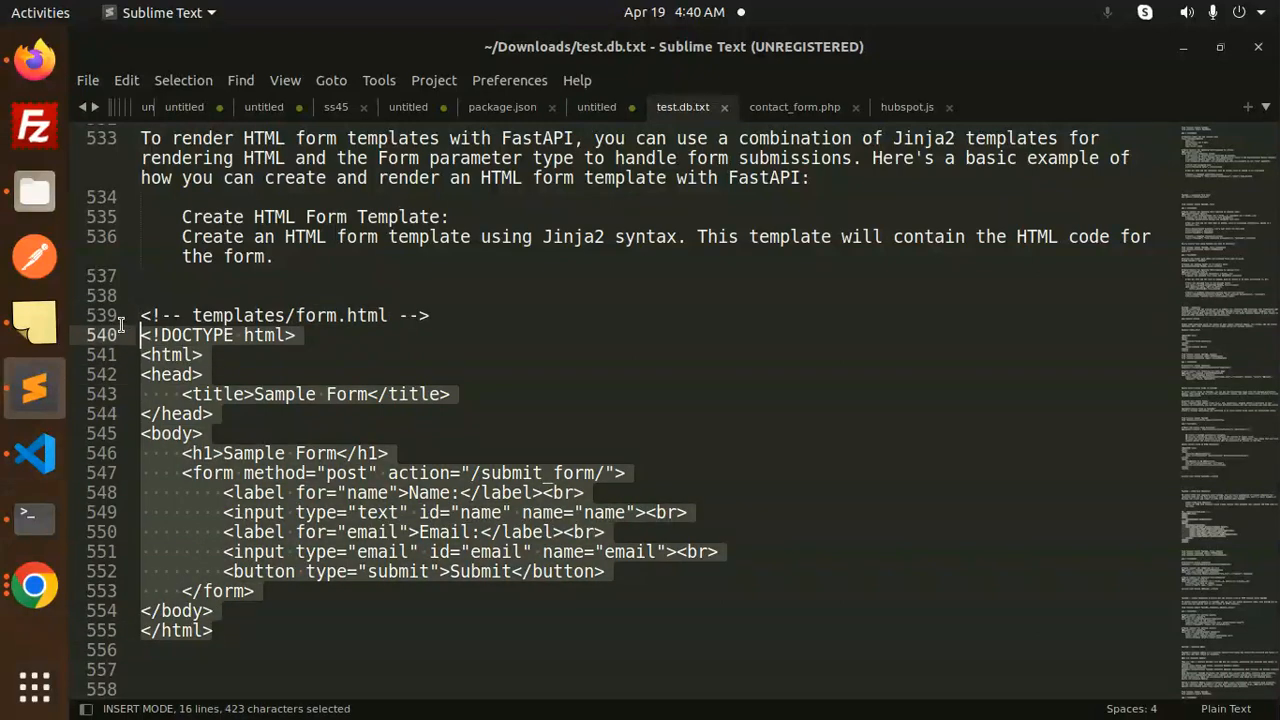
{"action": "left_click", "coordinate": [34, 452]}
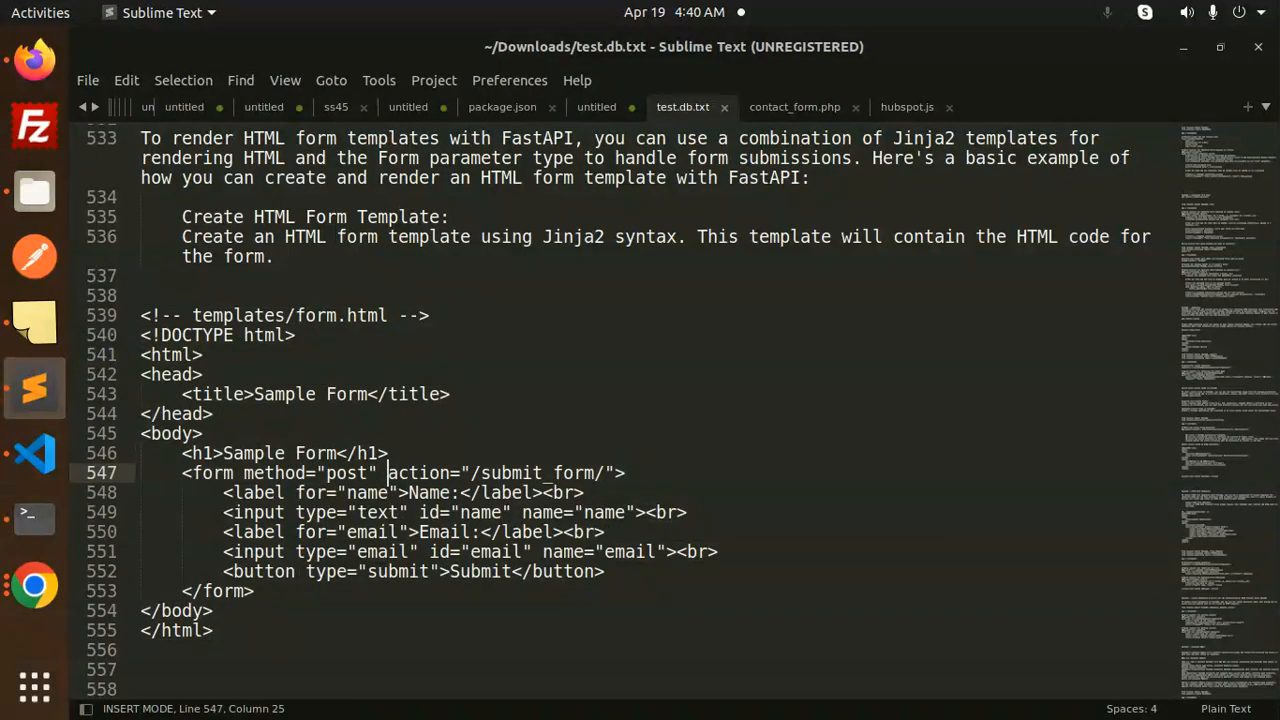
Step: Scroll to the FastAPI app code with the form display and submit routes
{"action": "scroll", "scroll_direction": "down", "scroll_amount": 3}
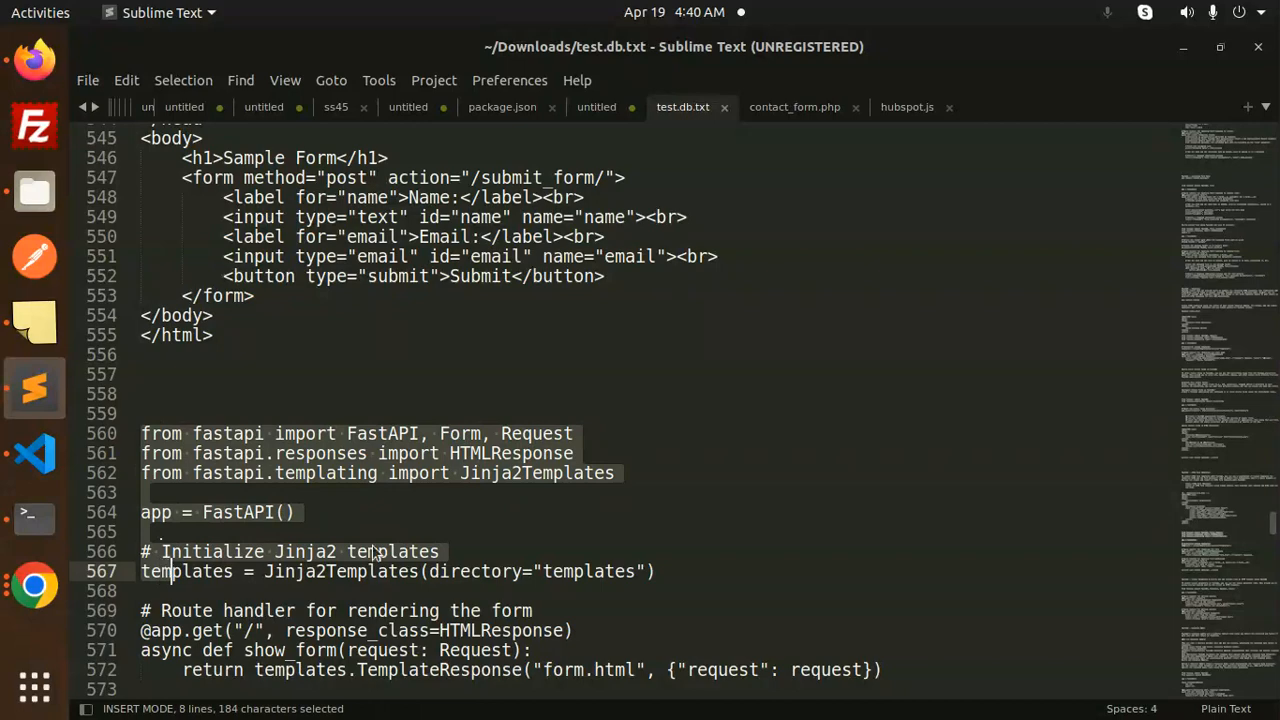
{"action": "scroll", "scroll_direction": "down", "scroll_amount": 3}
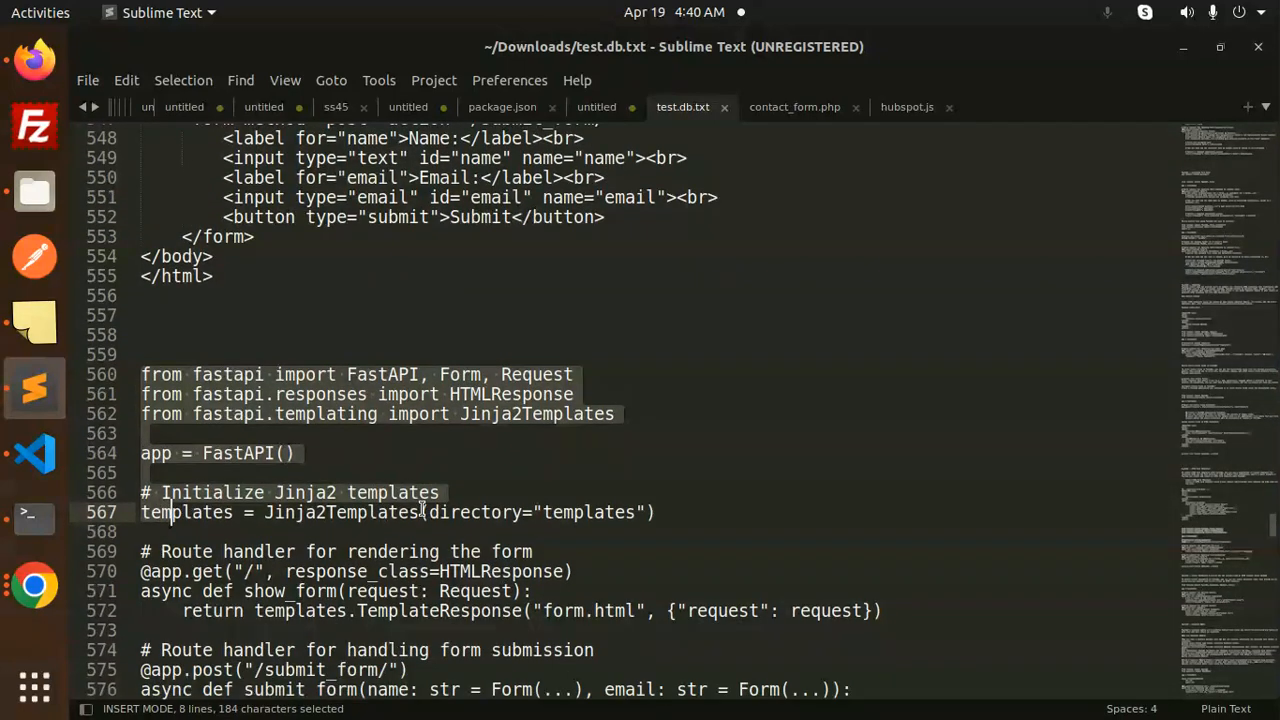
{"action": "scroll", "scroll_direction": "down", "scroll_amount": 3}
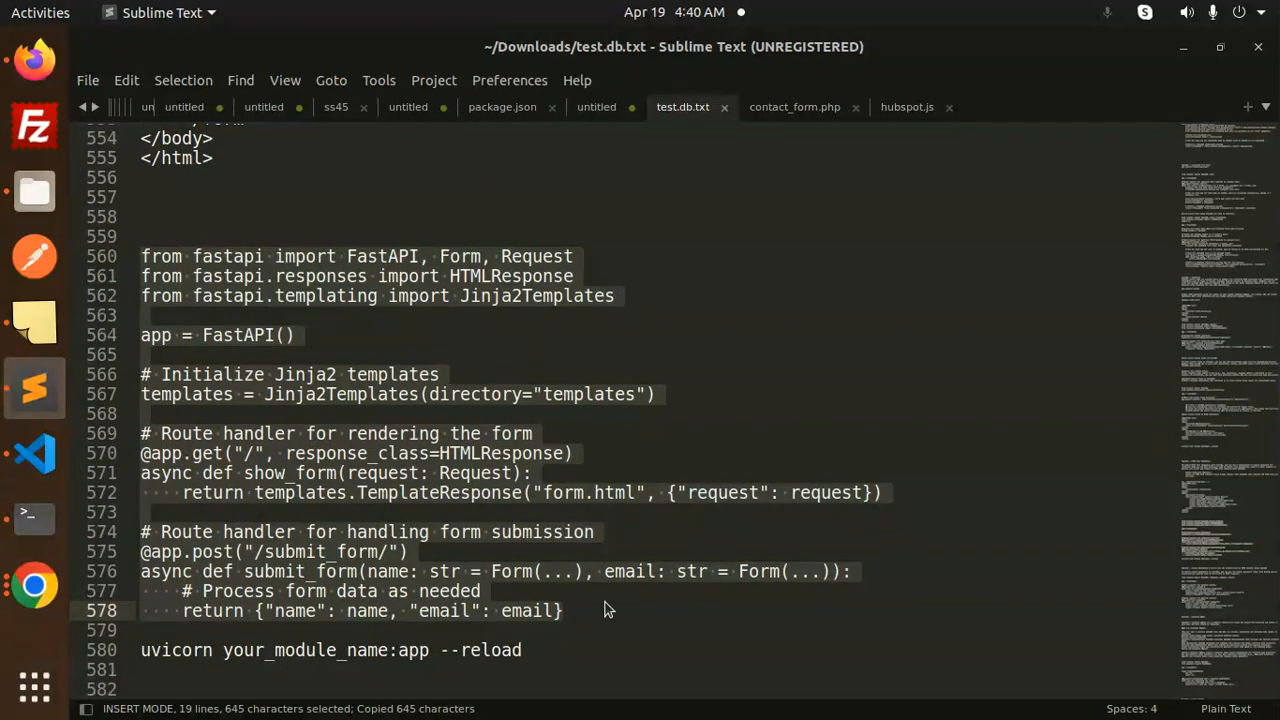
Step: Replace main.py with the copied form-handling code and point out the Jinja2Templates import
{"action": "left_click", "coordinate": [36, 452]}
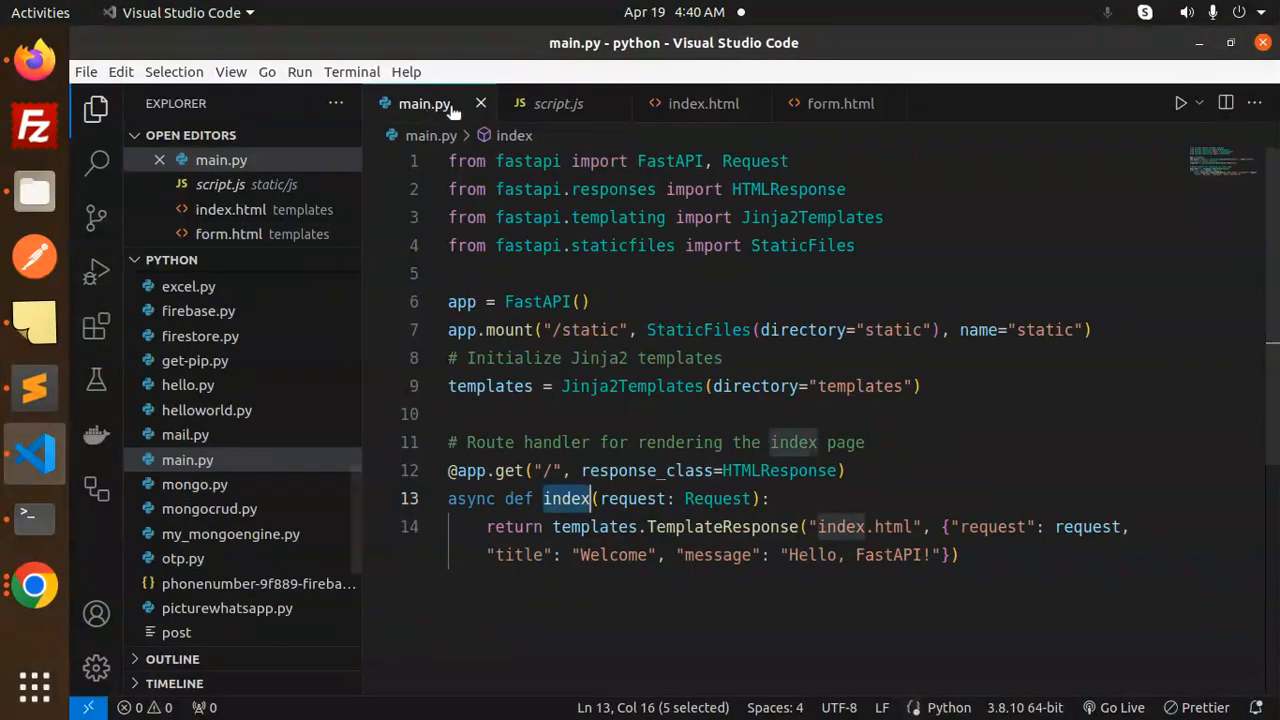
{"action": "key", "text": "ctrl+a"}
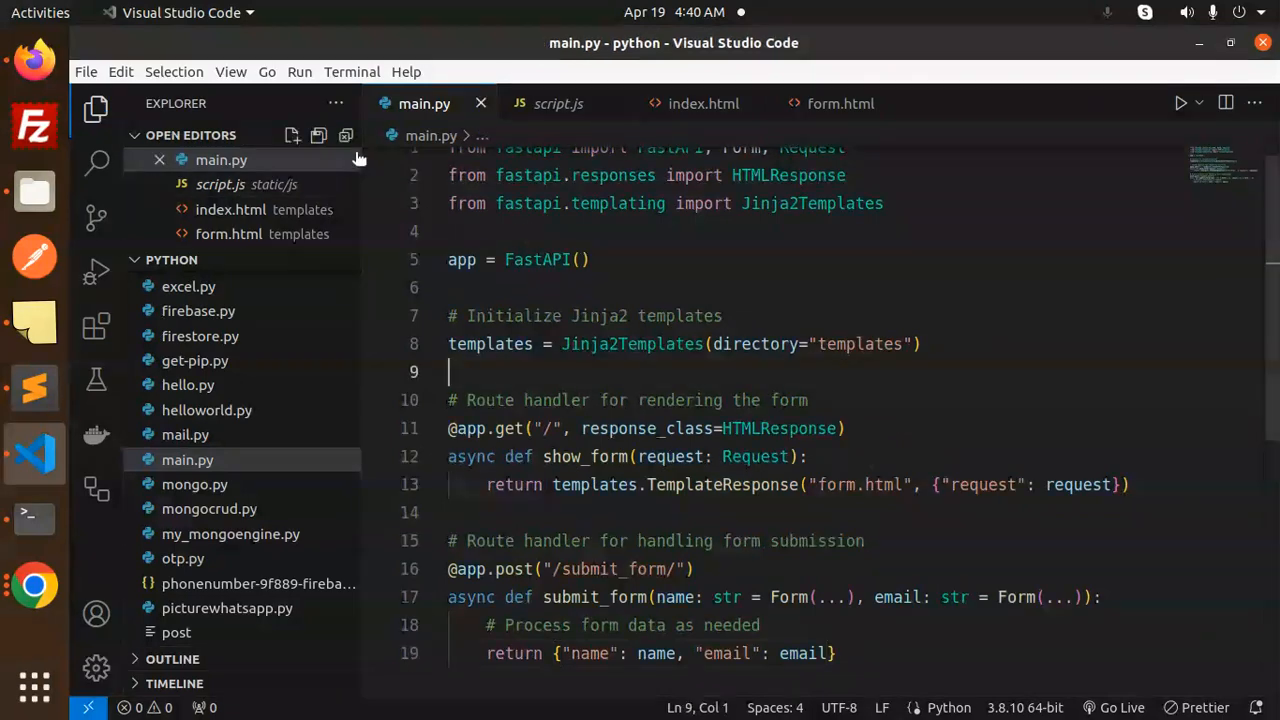
{"action": "left_click", "coordinate": [96, 108]}
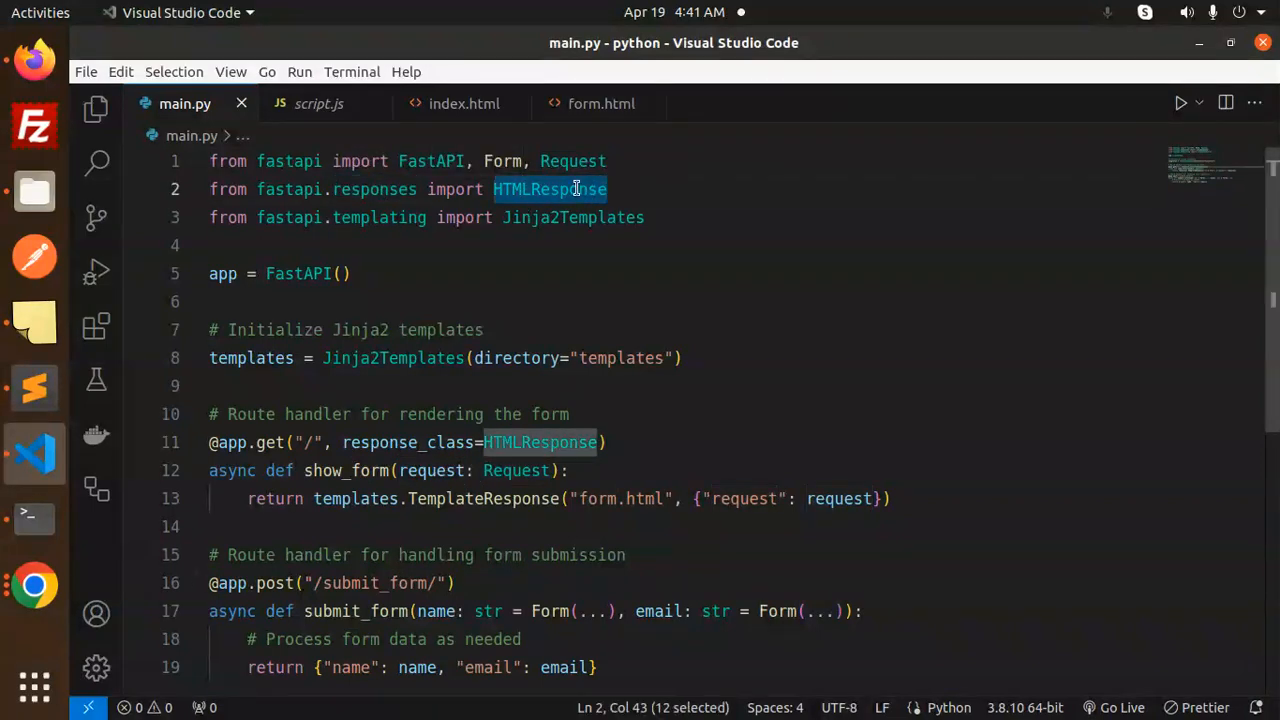
{"action": "left_click", "coordinate": [390, 216]}
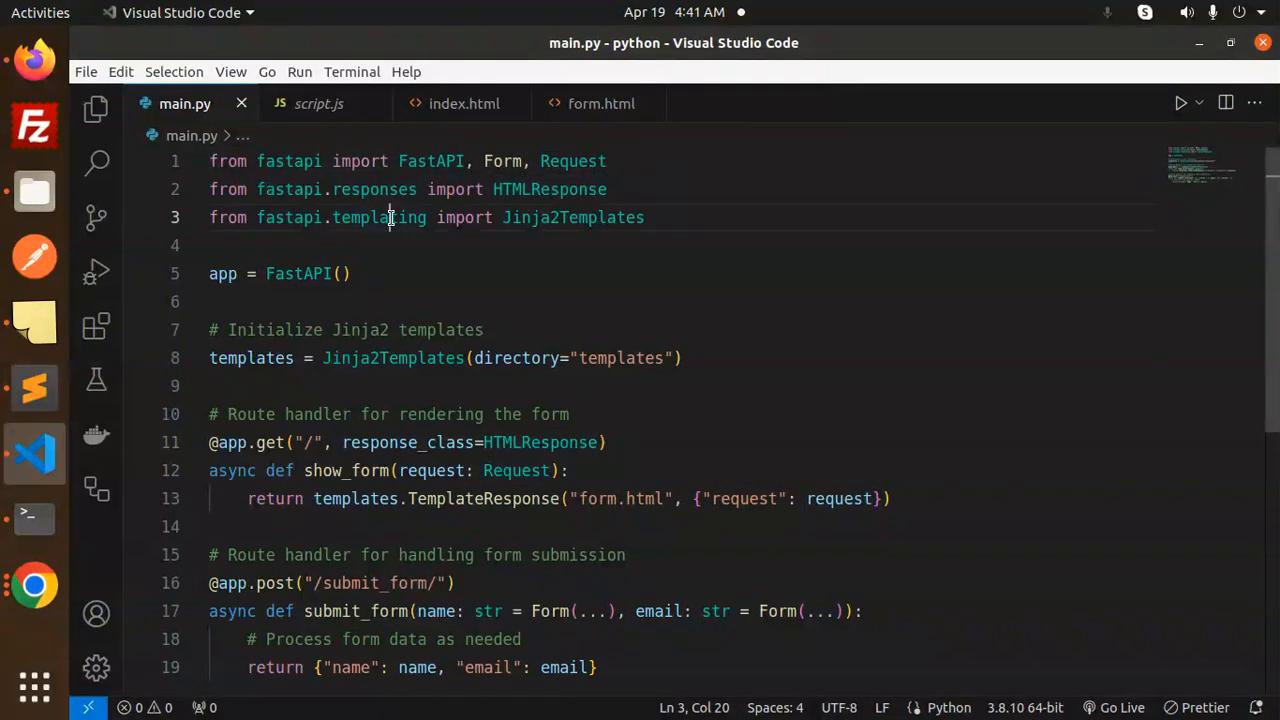
{"action": "double_click", "coordinate": [378, 216]}
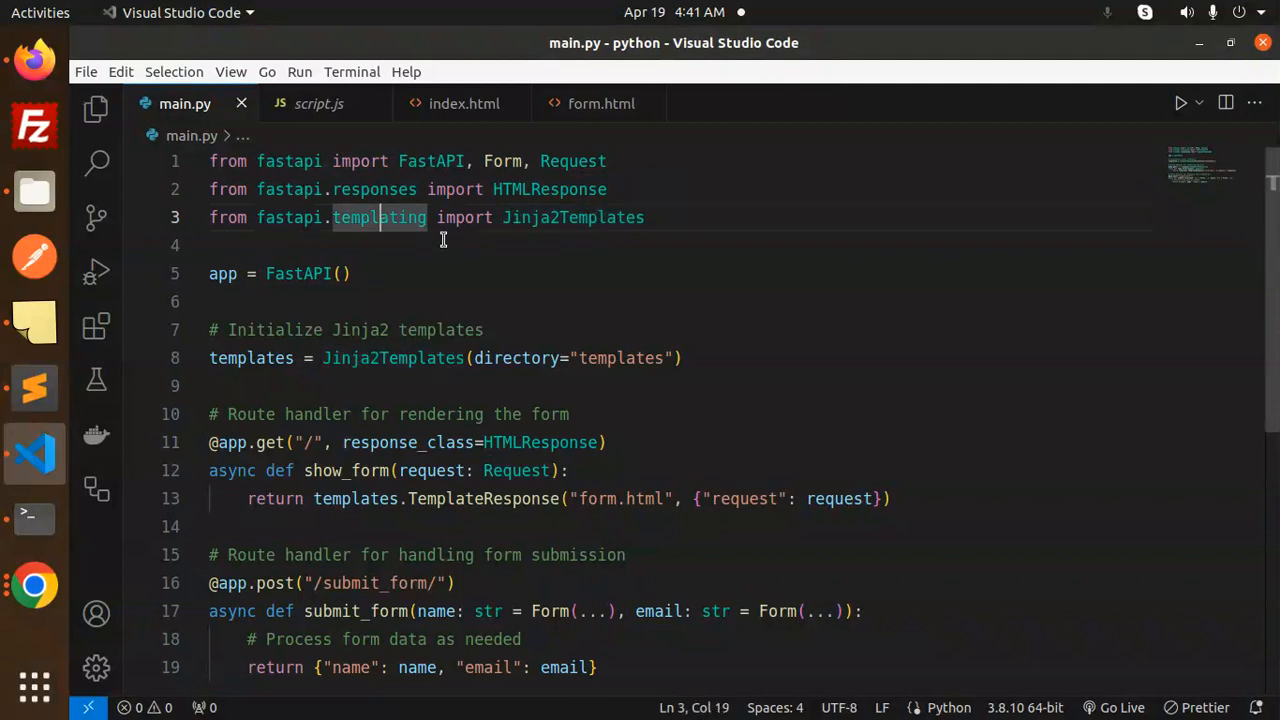
{"action": "double_click", "coordinate": [392, 358]}
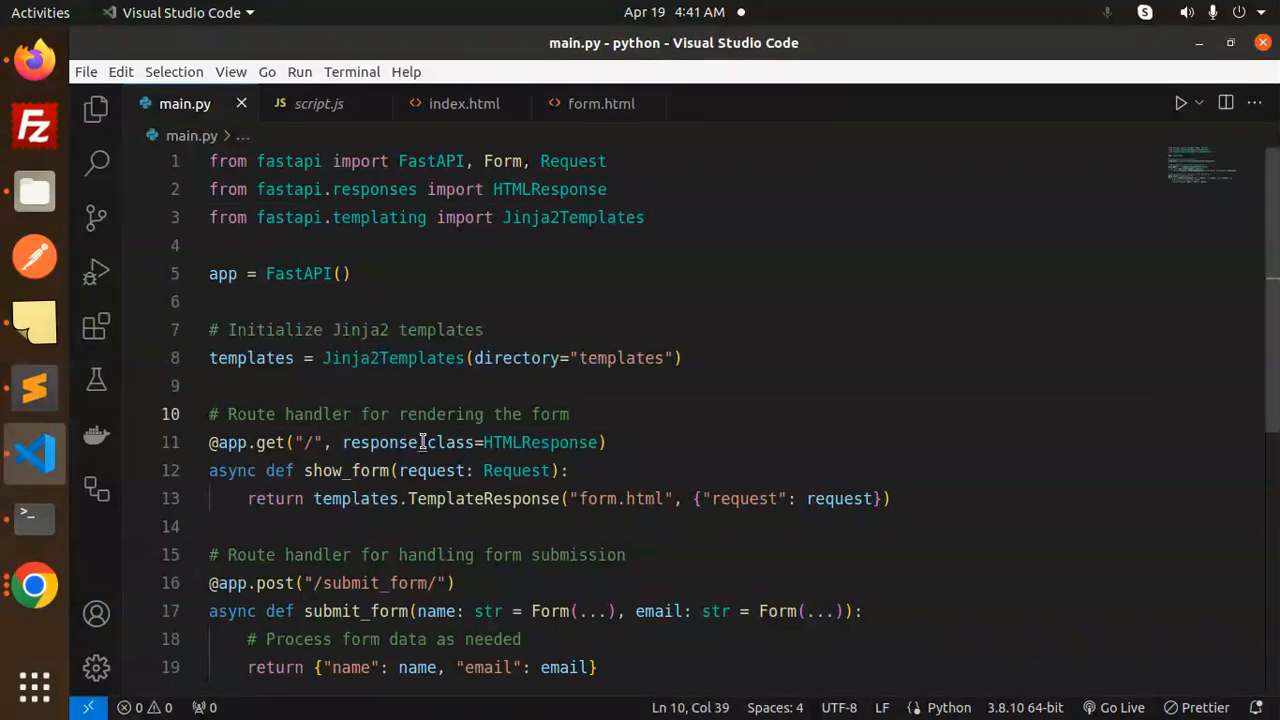
Step: Walk through the show_form request argument and the submit_form post route, then switch to Firefox
{"action": "double_click", "coordinate": [408, 442]}
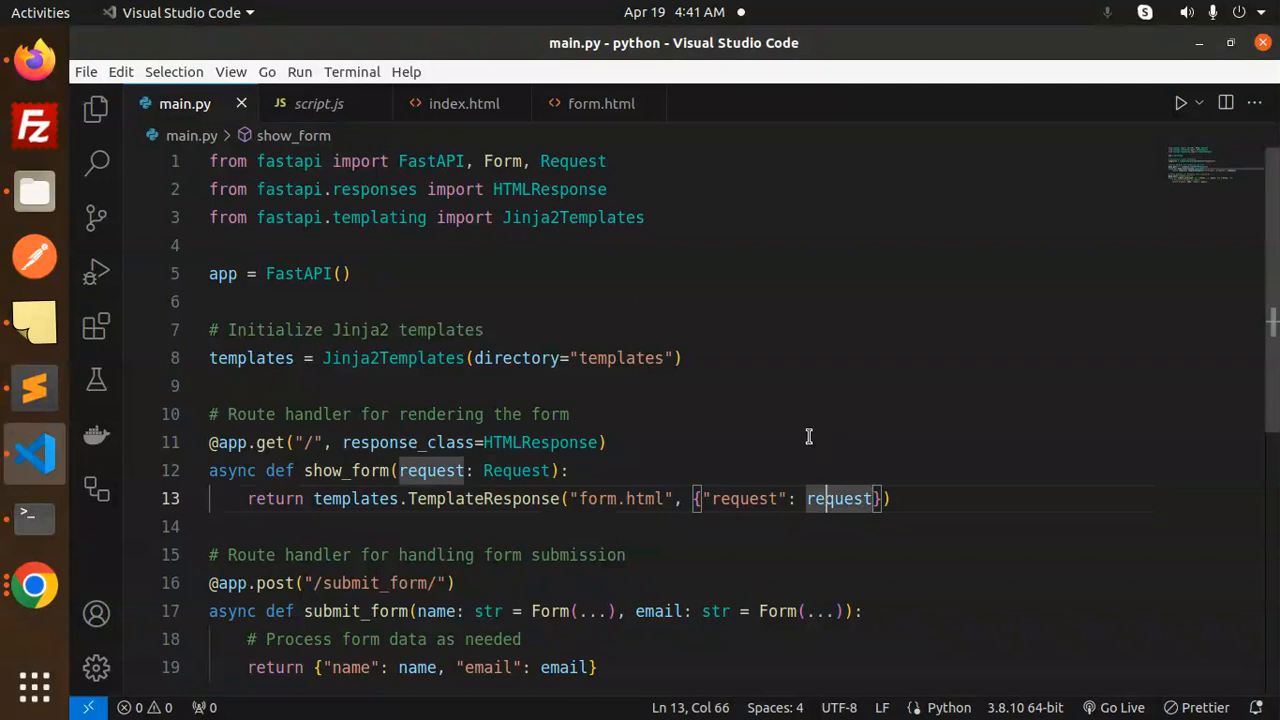
{"action": "mouse_move", "coordinate": [674, 516]}
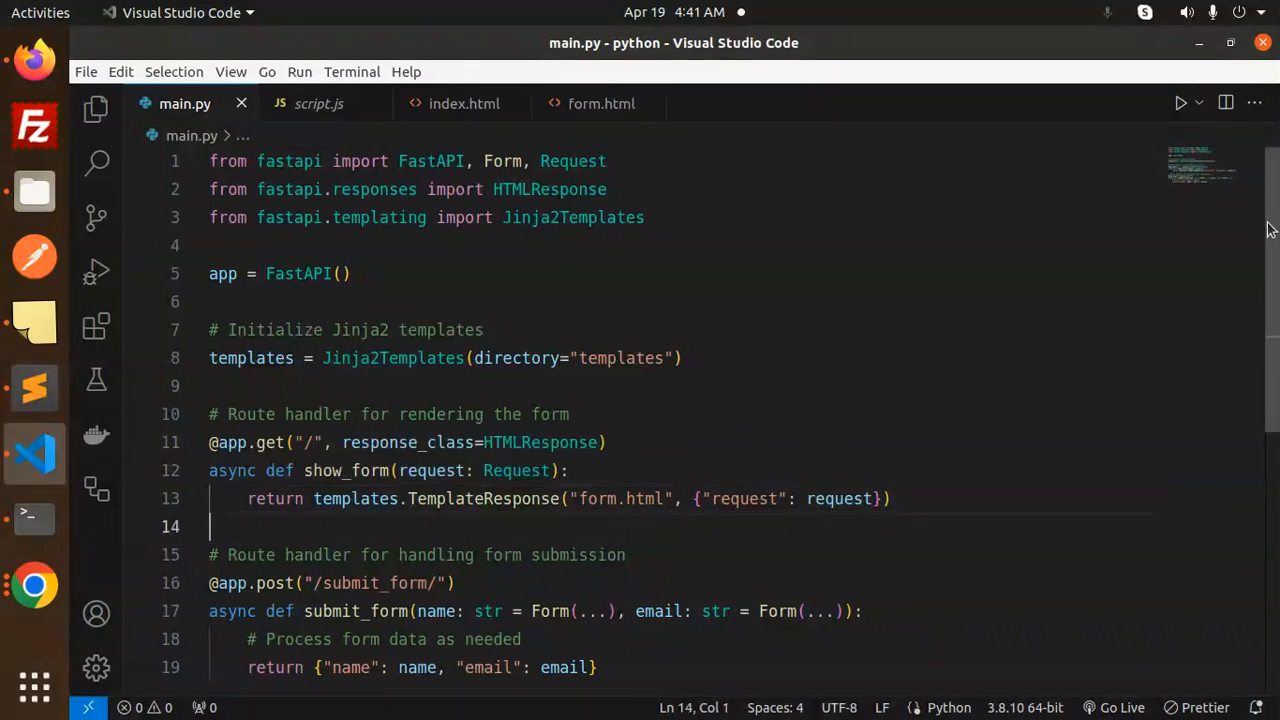
{"action": "double_click", "coordinate": [364, 472]}
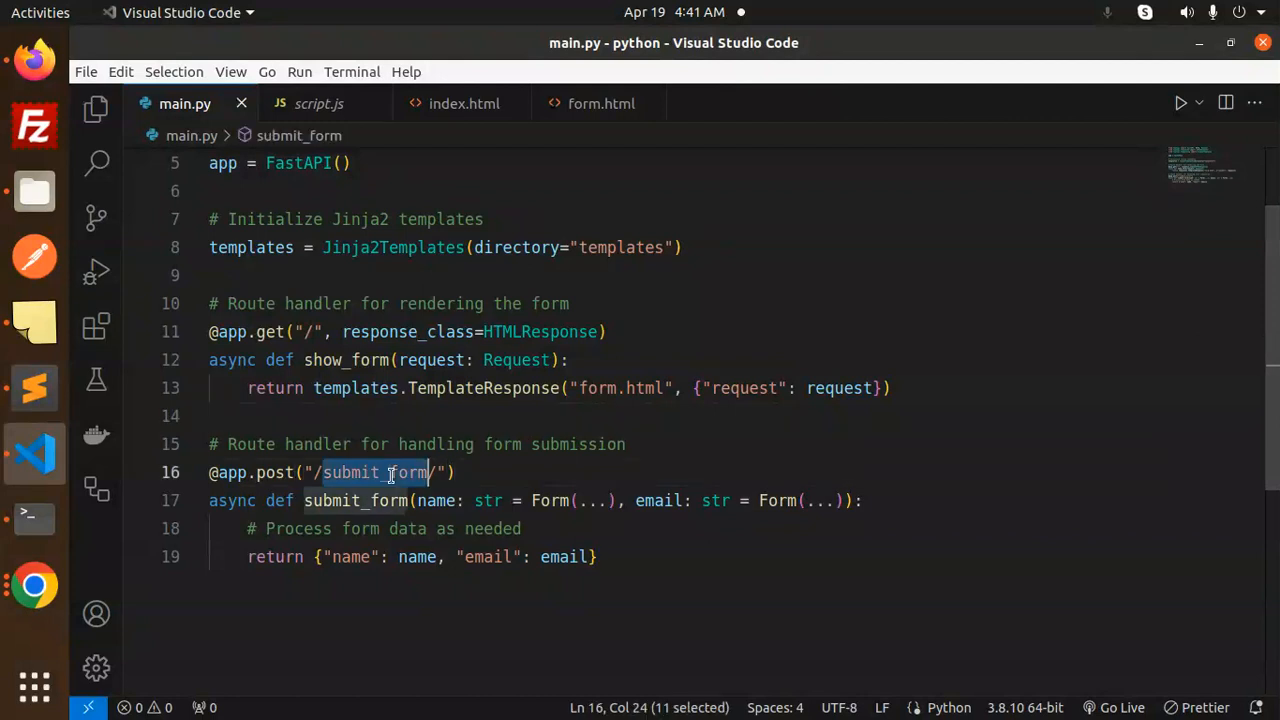
{"action": "left_click", "coordinate": [356, 500]}
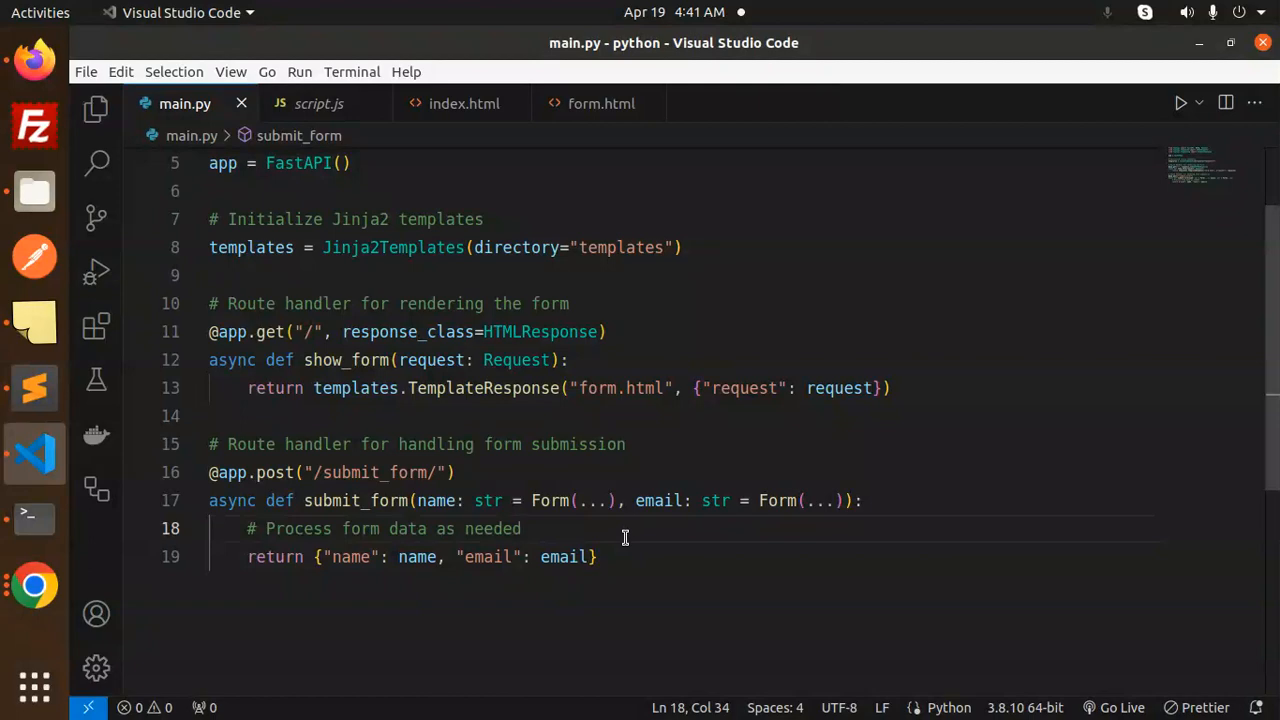
{"action": "left_click", "coordinate": [36, 516]}
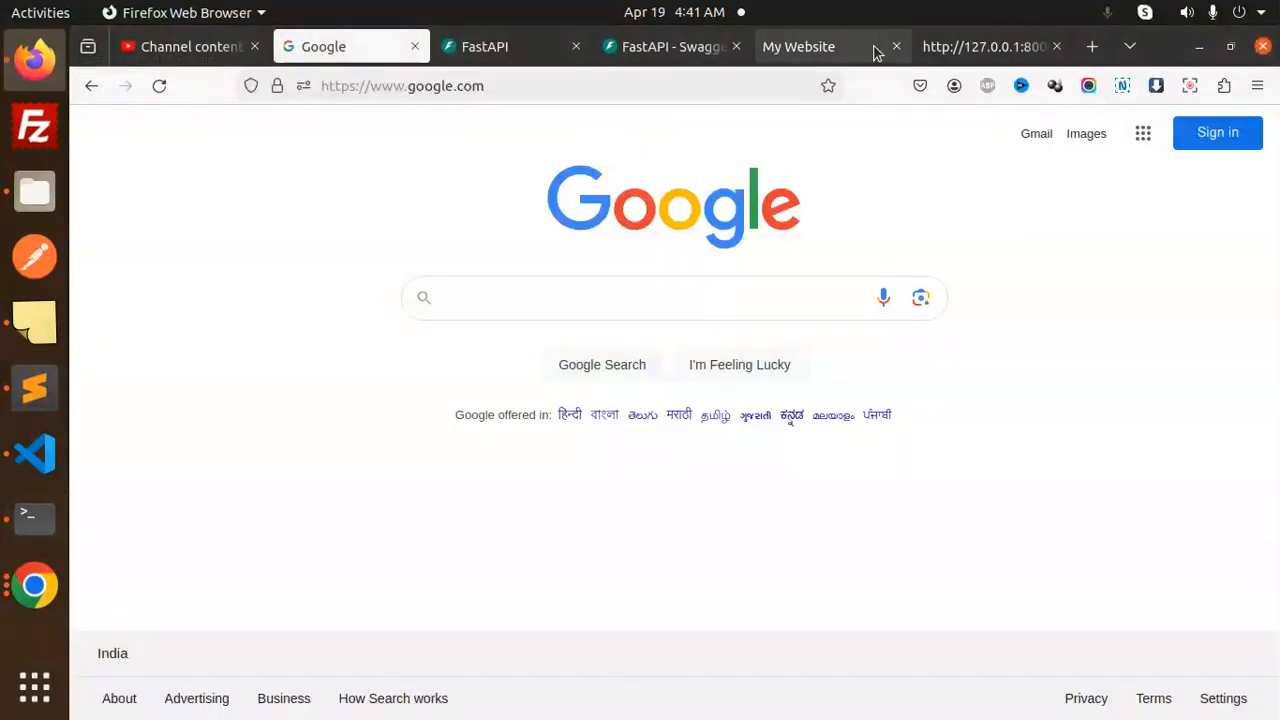
Step: Fill the Sample Form's name and email fields, submit it and view the returned JSON
{"action": "left_click", "coordinate": [798, 46]}
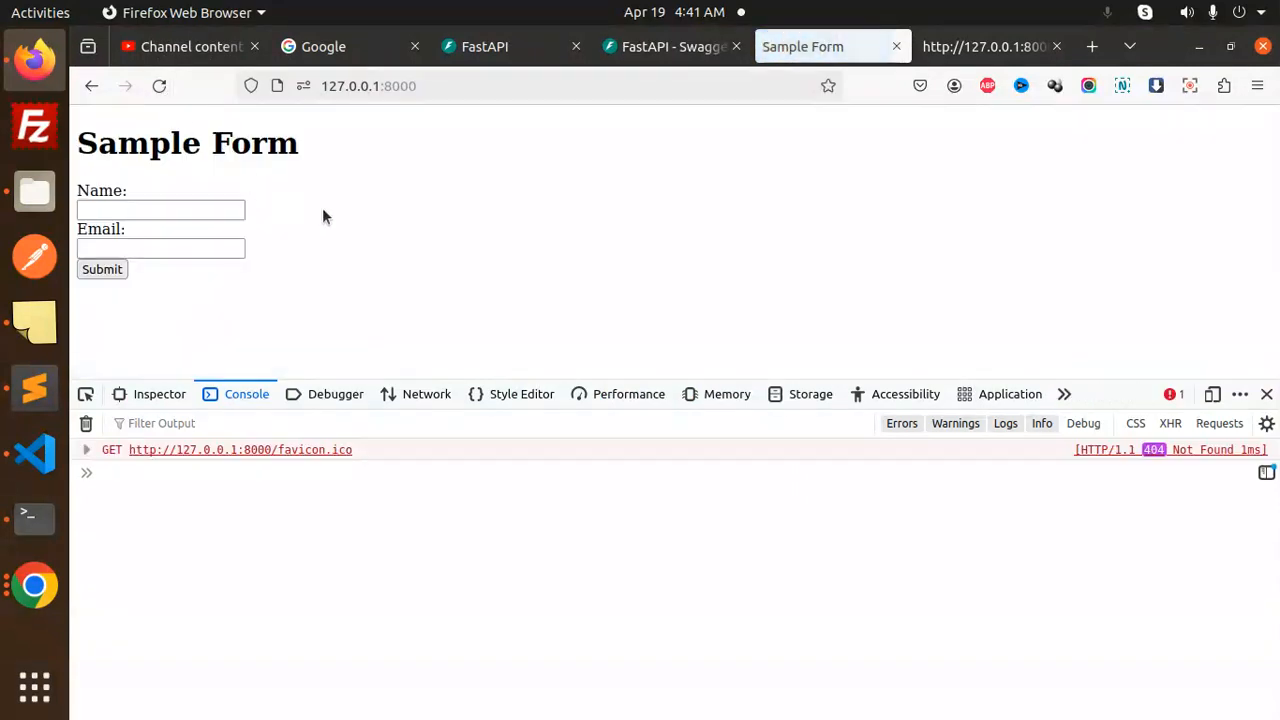
{"action": "type", "text": "d"}
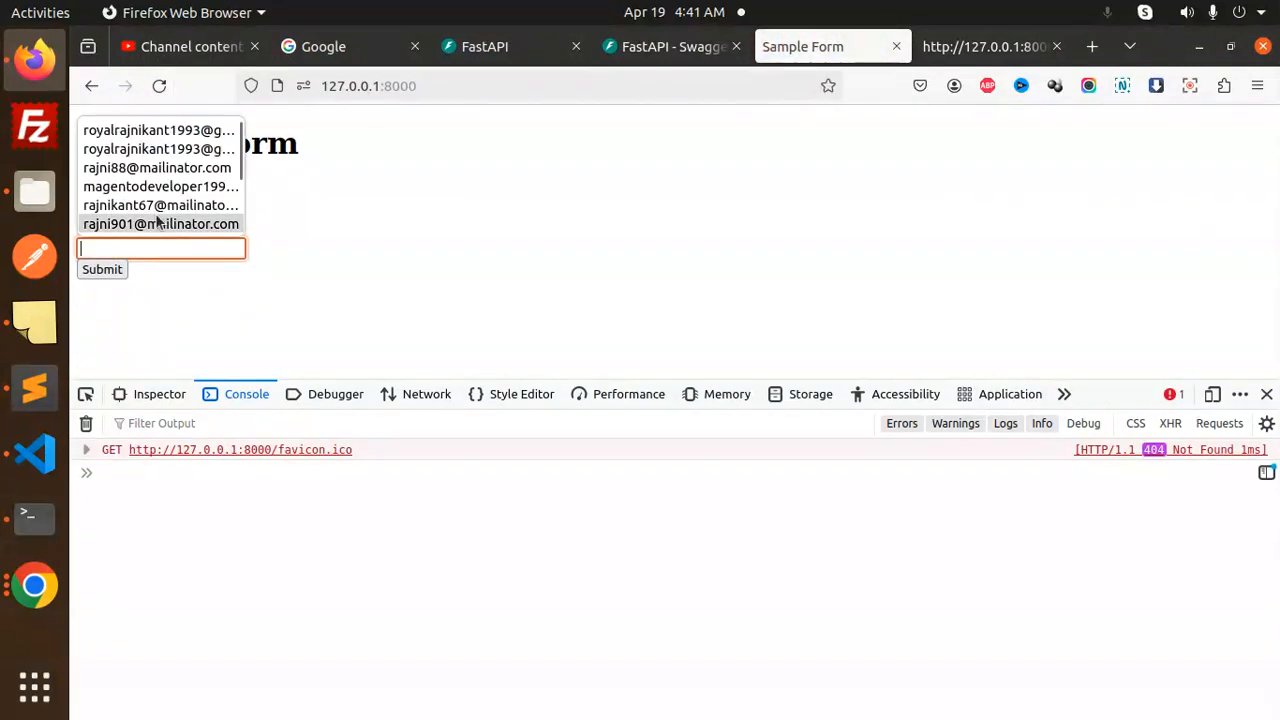
{"action": "left_click", "coordinate": [100, 268]}
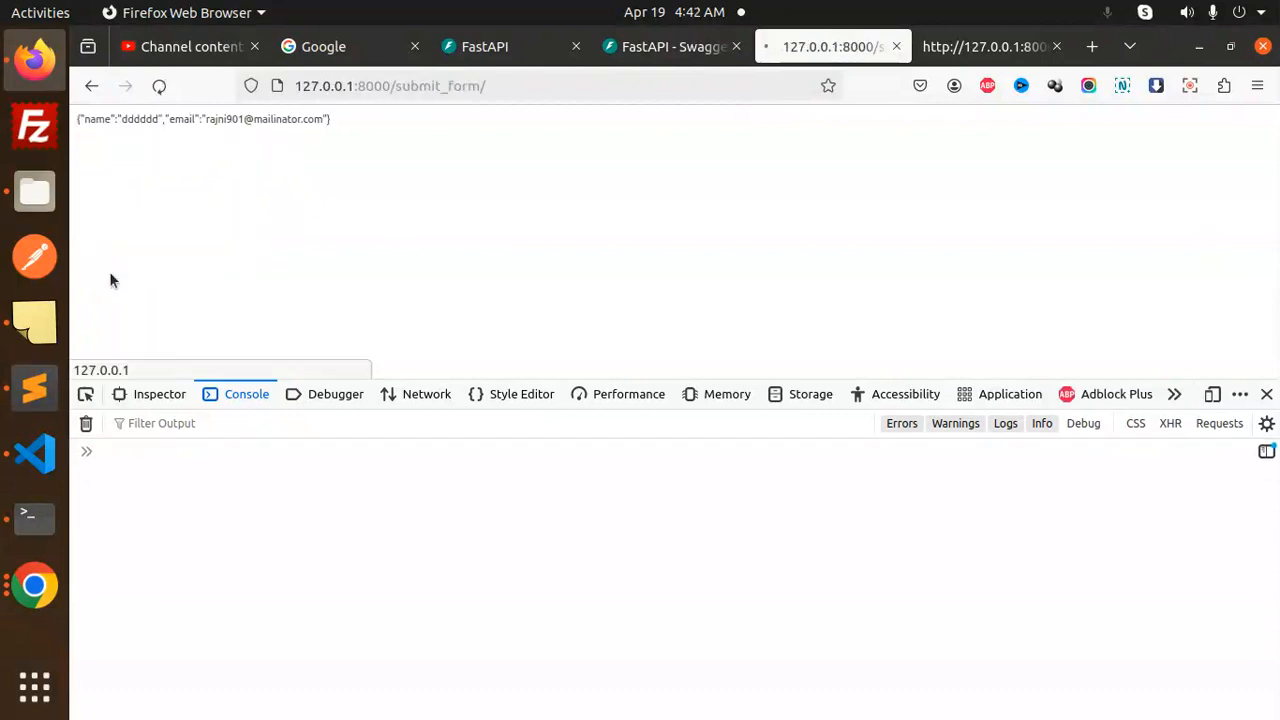
{"action": "left_click", "coordinate": [158, 86]}
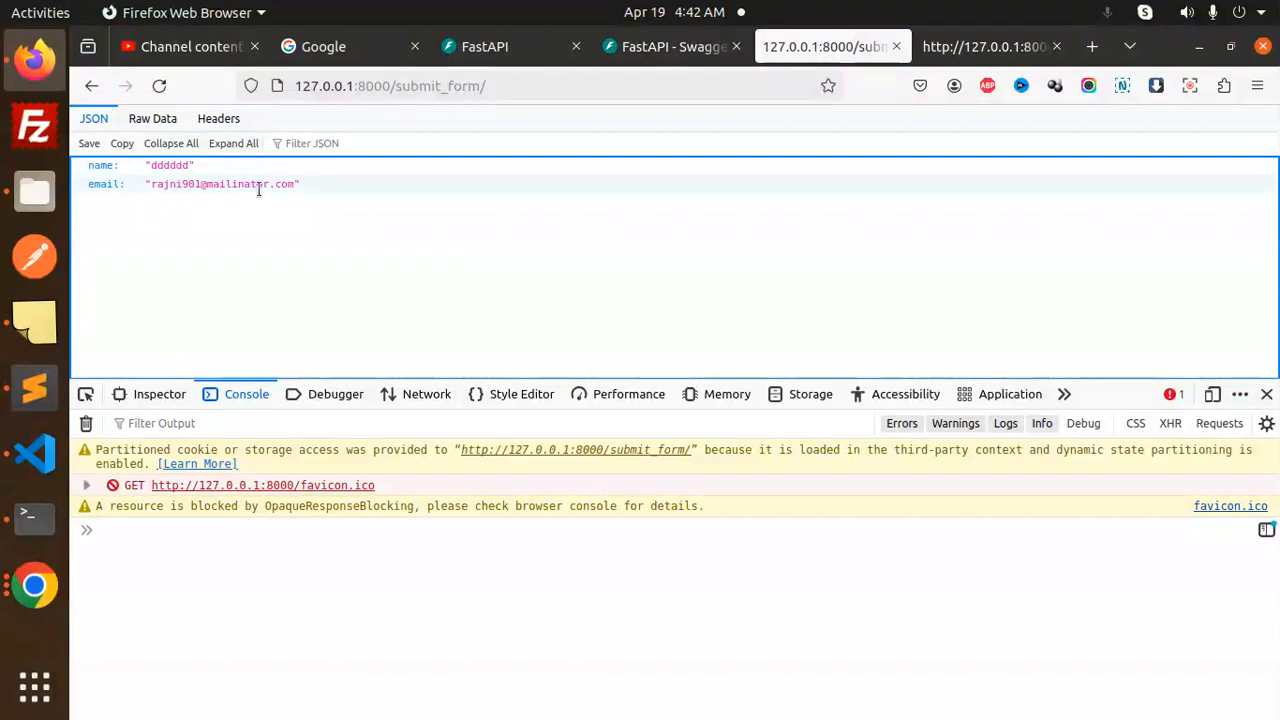
Step: Inspect the POST's sent form data and JSON response in DevTools Network, then check the server log
{"action": "left_click", "coordinate": [426, 392]}
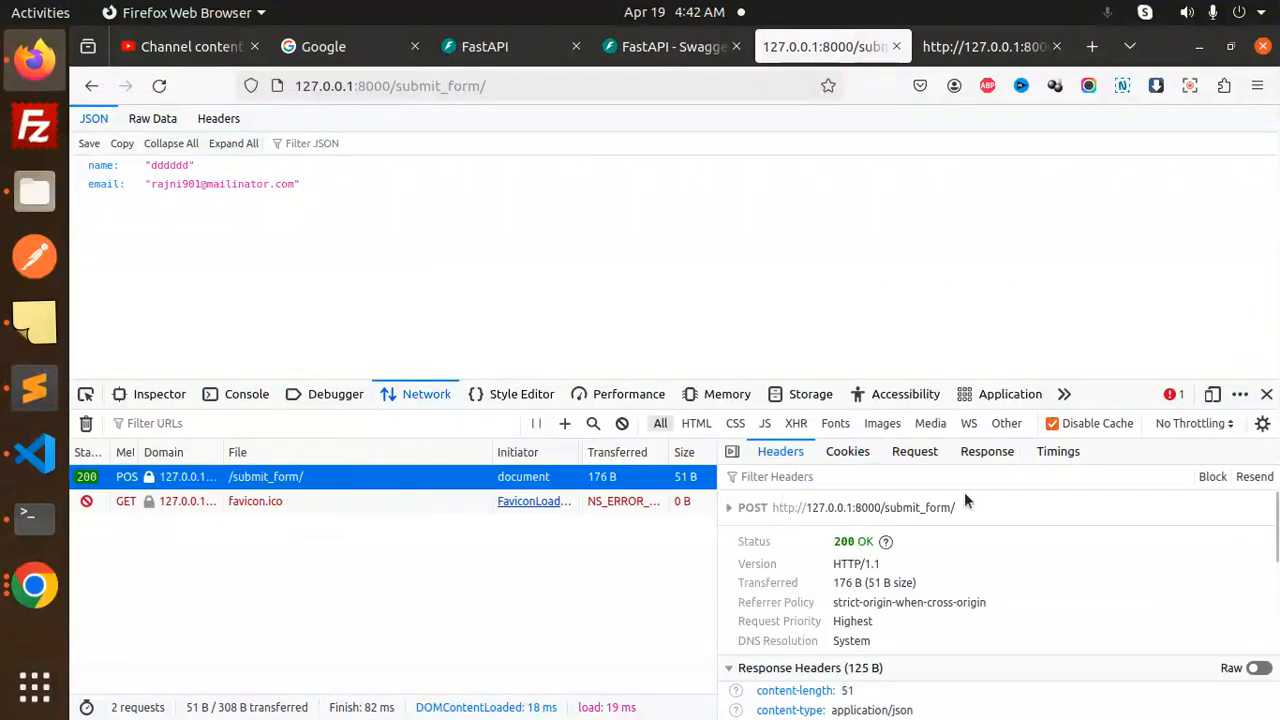
{"action": "left_click", "coordinate": [914, 452]}
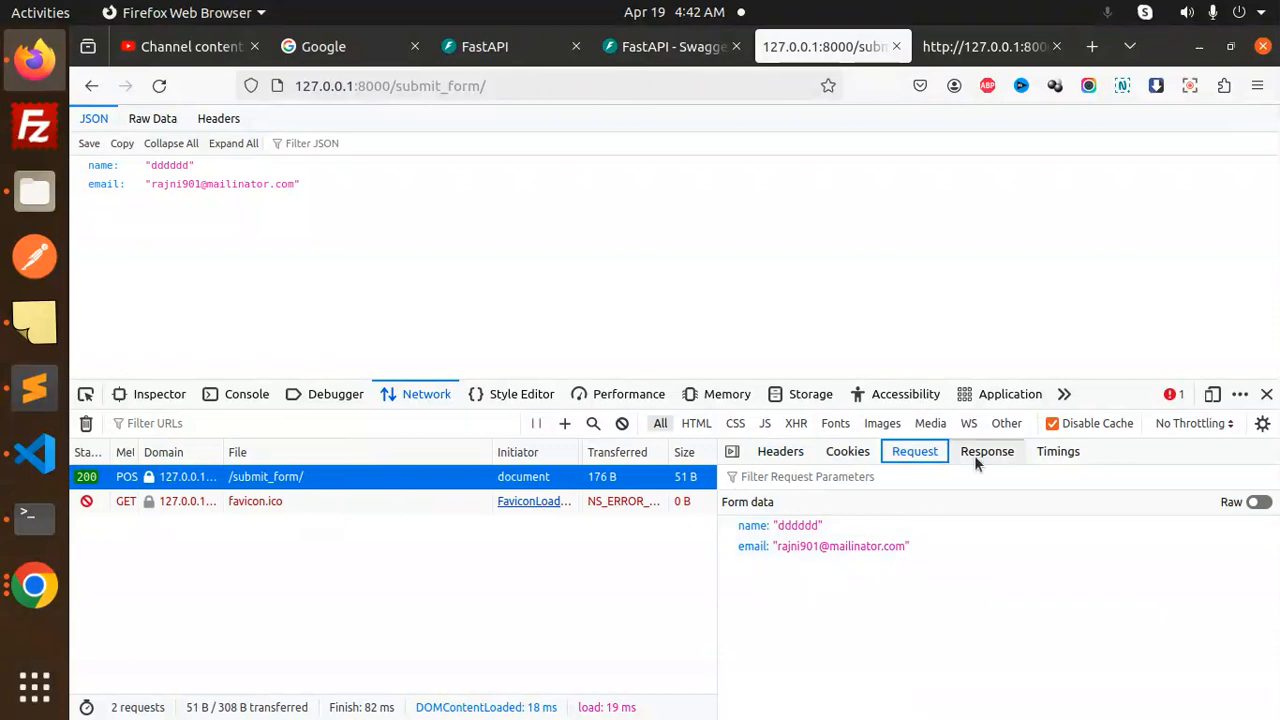
{"action": "left_click", "coordinate": [988, 452]}
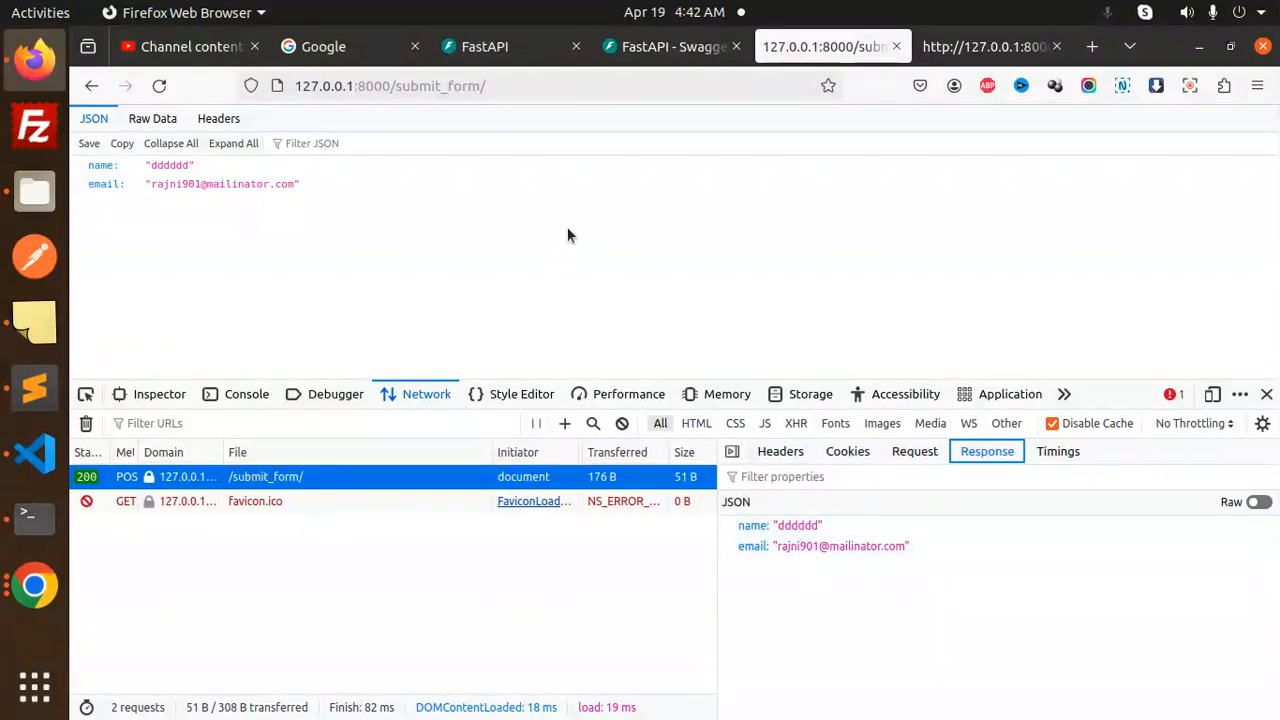
{"action": "left_click", "coordinate": [34, 516]}
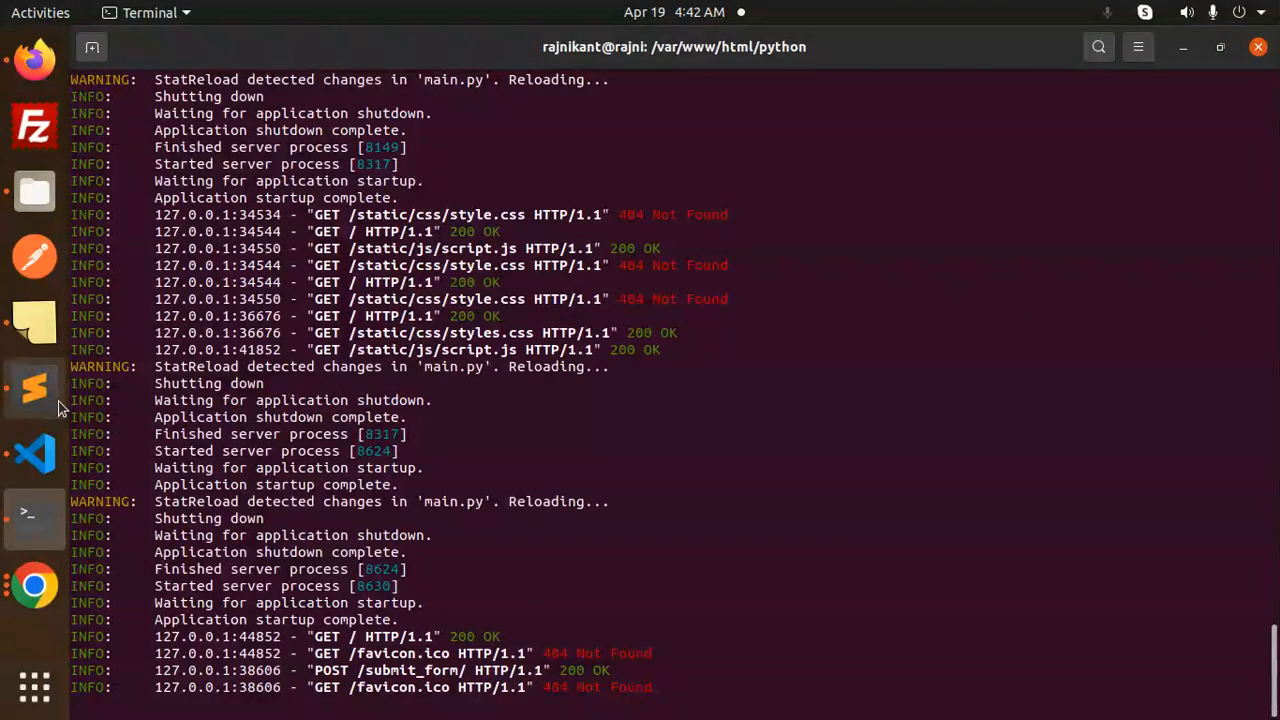
Step: Scroll the test.db.txt notes through the form template and FastAPI code to the uvicorn run command
{"action": "left_click", "coordinate": [34, 388]}
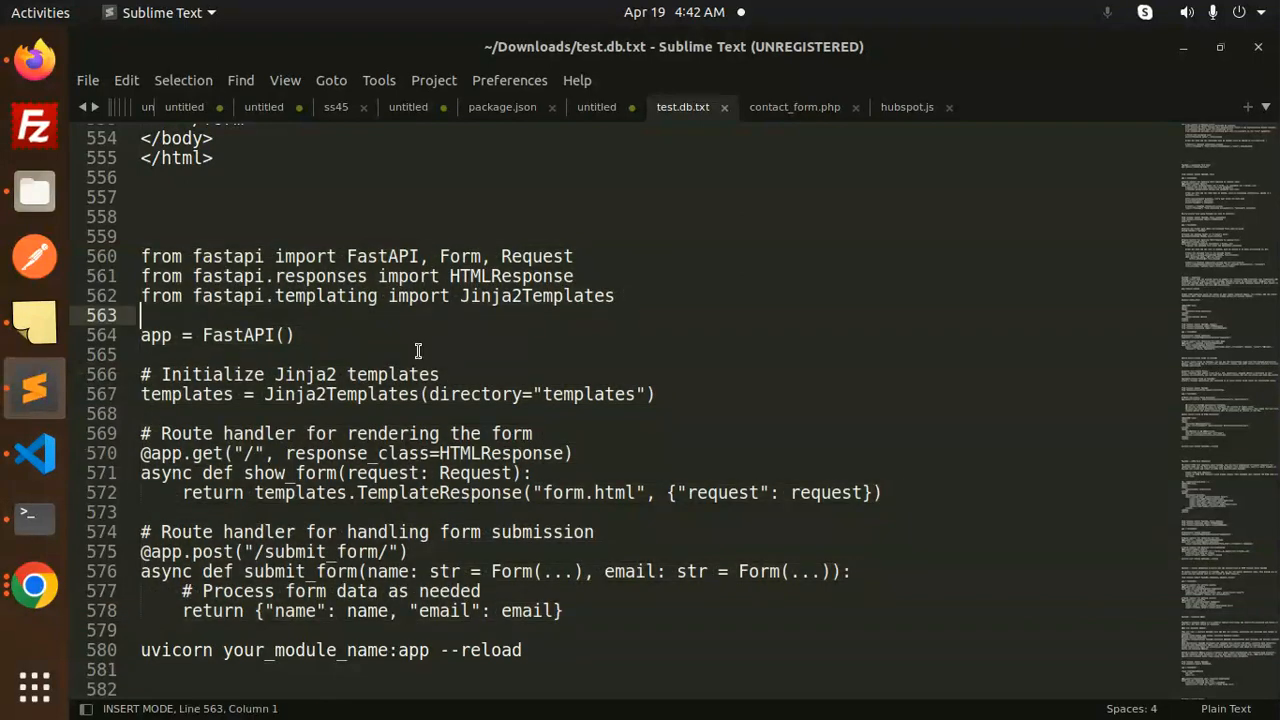
{"action": "scroll", "scroll_direction": "up", "scroll_amount": 3}
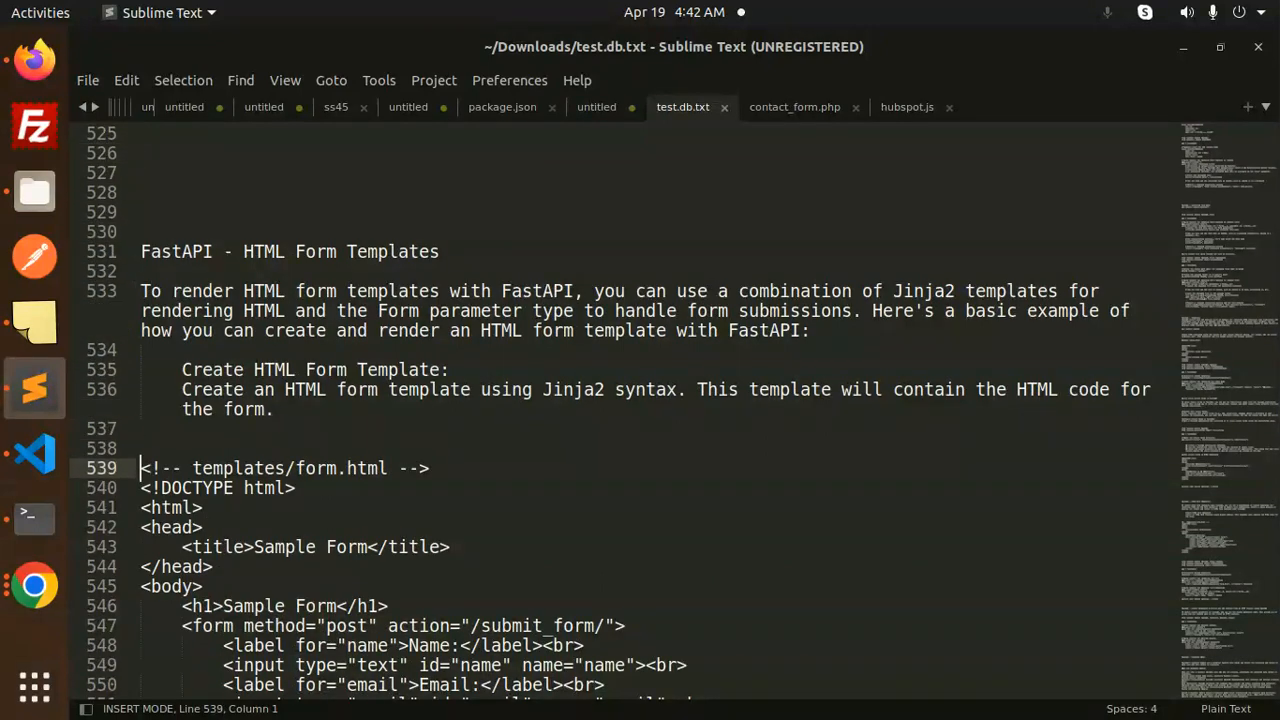
{"action": "scroll", "scroll_direction": "down", "scroll_amount": 3}
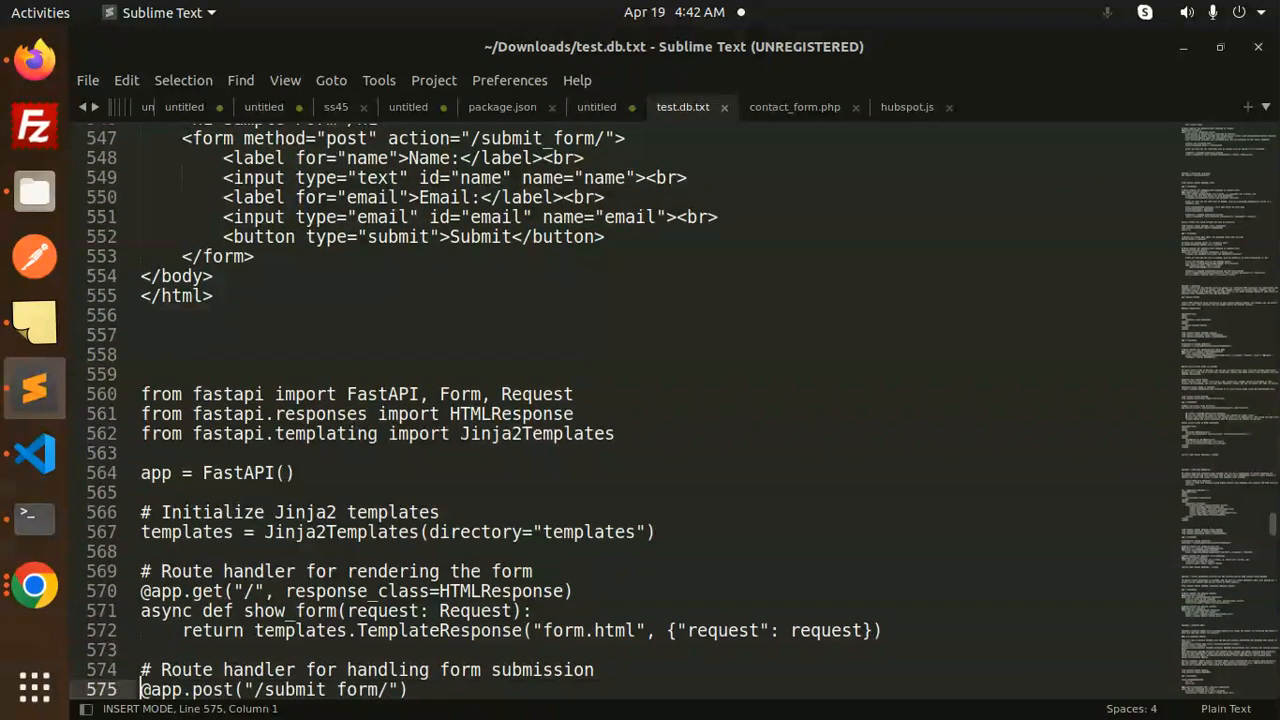
{"action": "scroll", "scroll_direction": "down", "scroll_amount": 3}
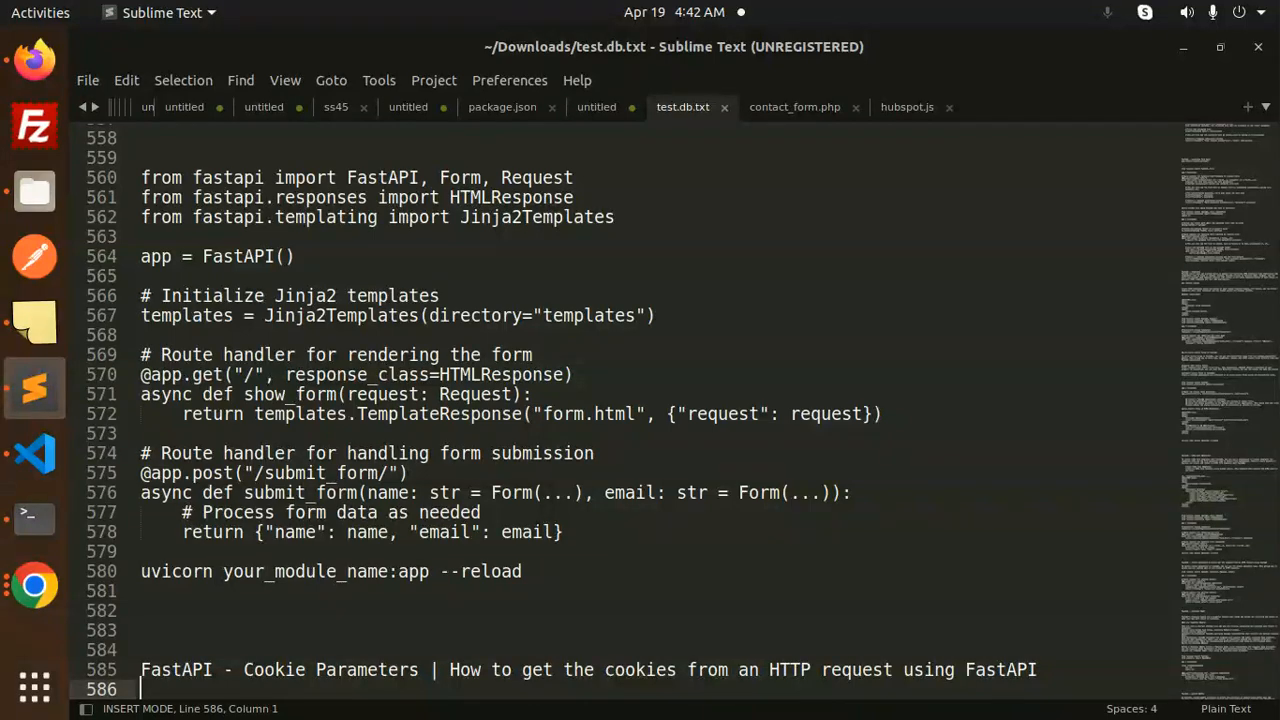
{"action": "mouse_move", "coordinate": [926, 238]}
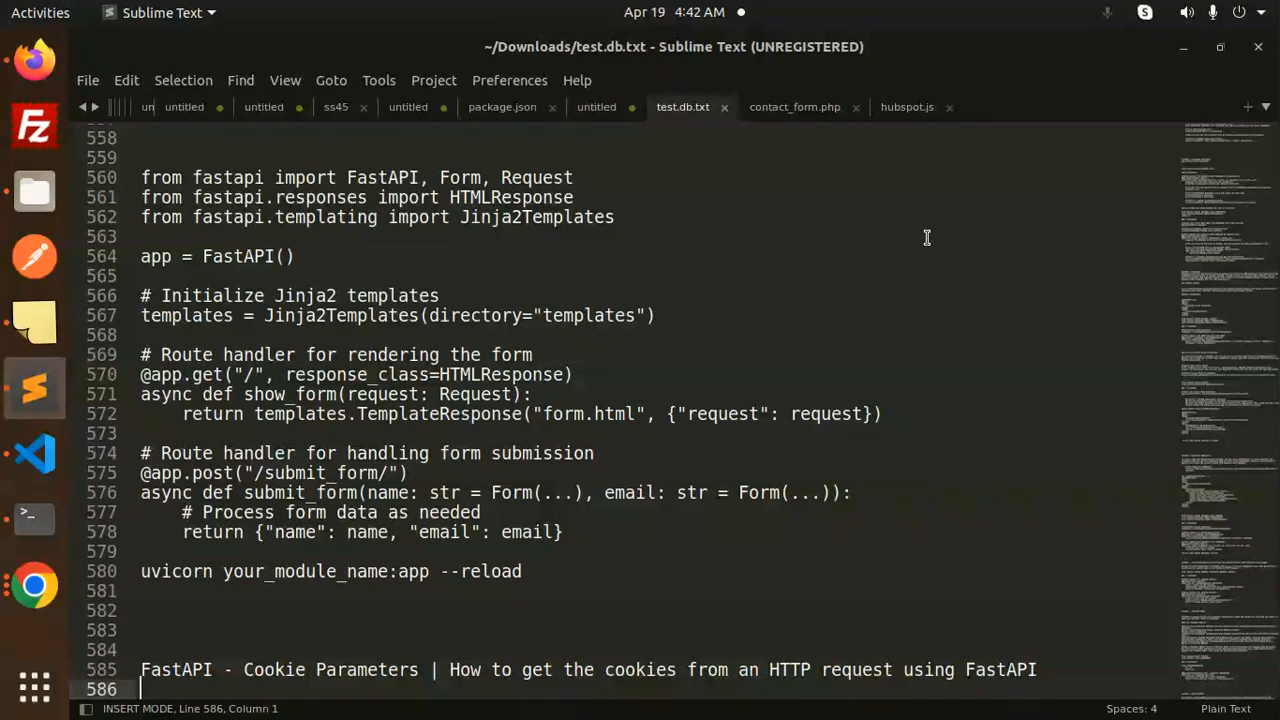
{"action": "mouse_move", "coordinate": [202, 576]}
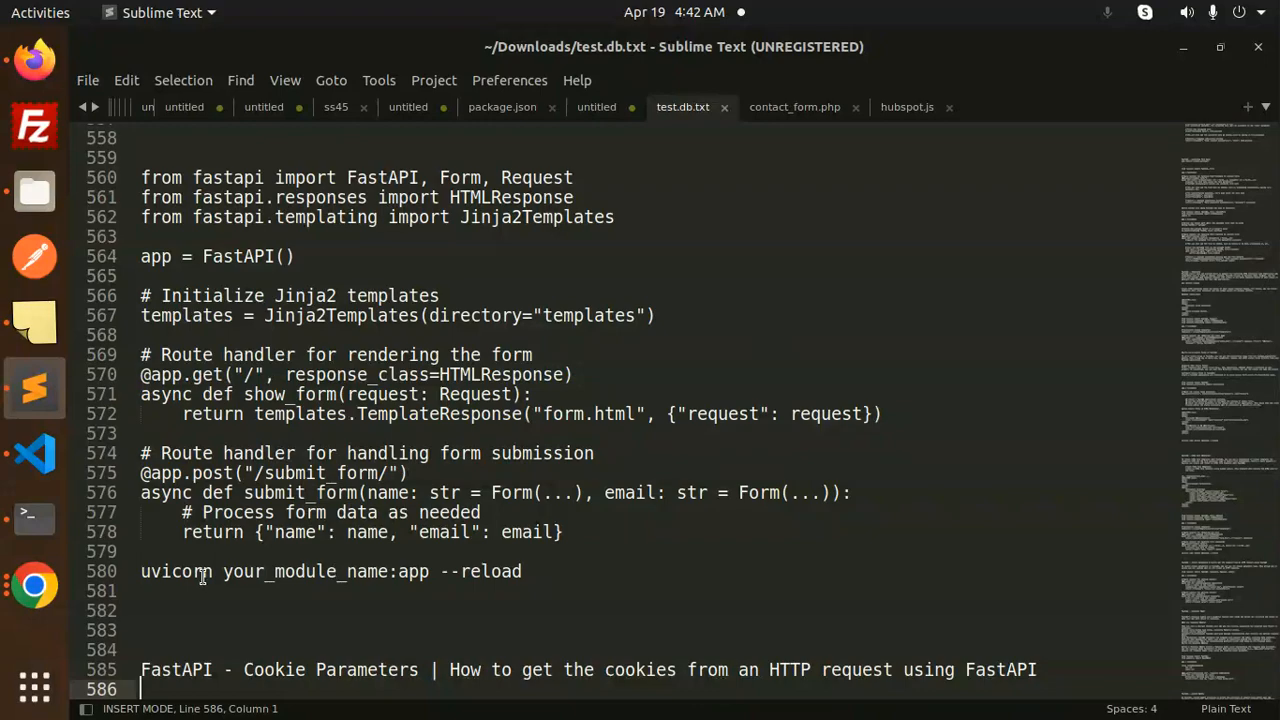